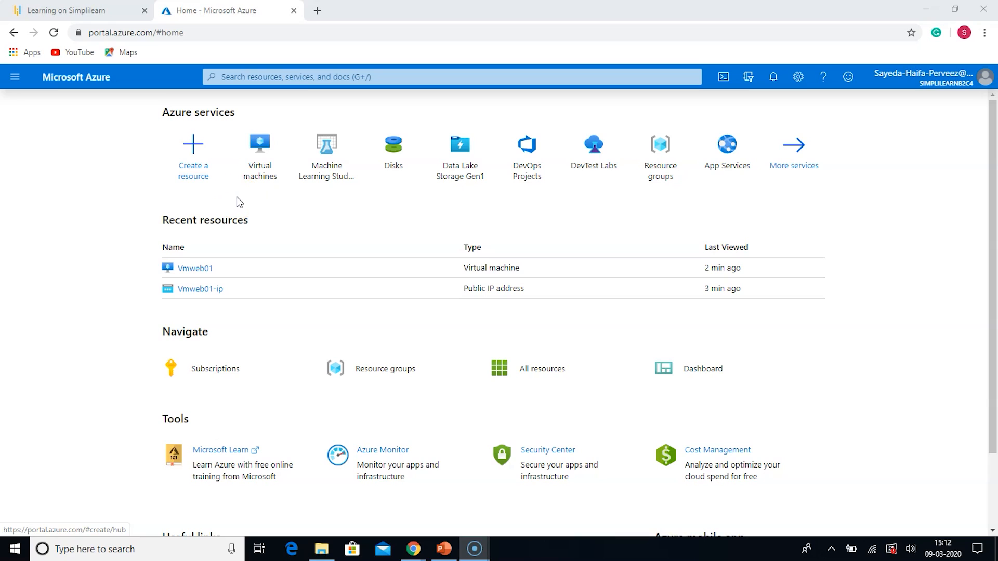
# Step: Open the Virtual machines list and start the Create a virtual machine form with + Add
pyautogui.click(259, 144)
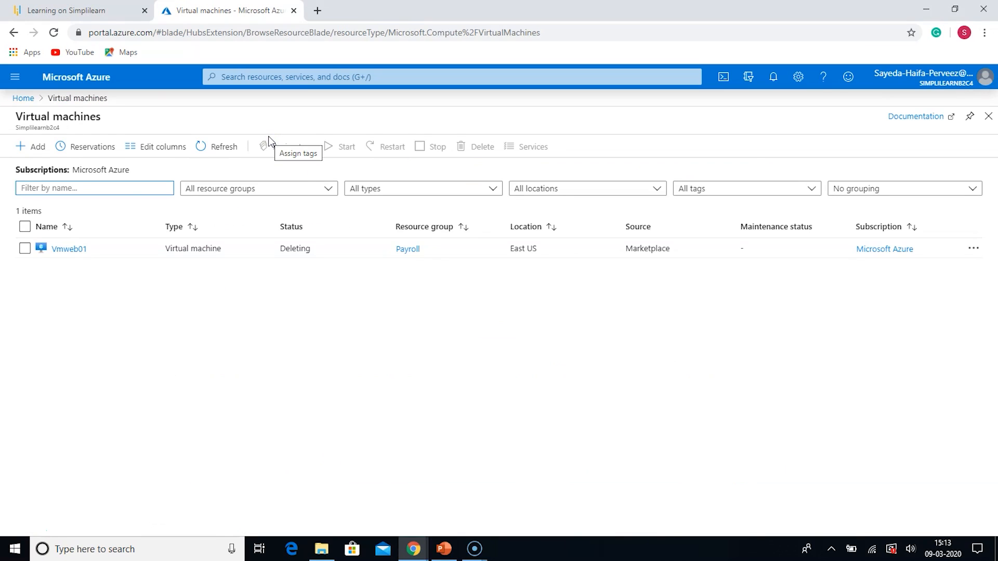
pyautogui.click(31, 146)
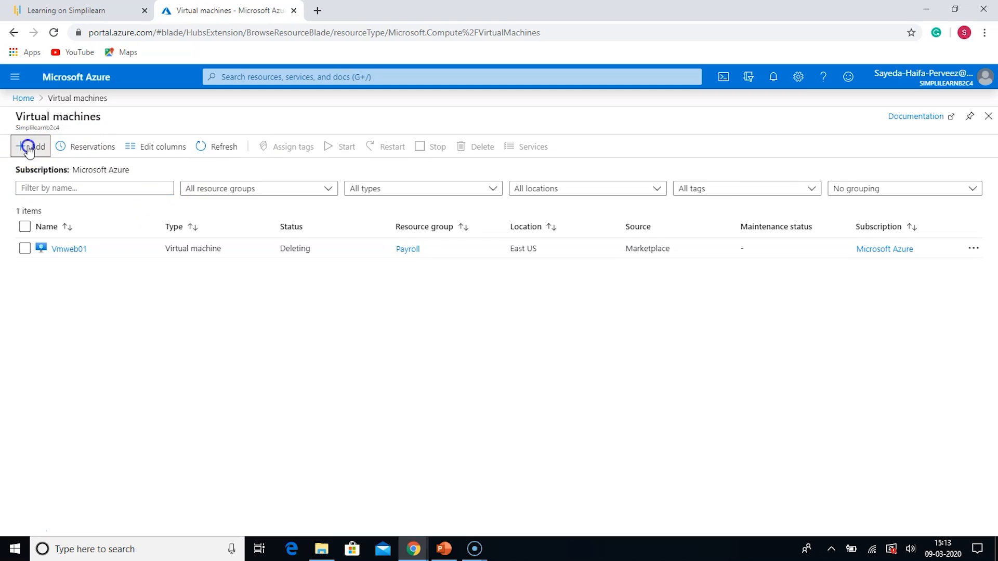
pyautogui.click(30, 147)
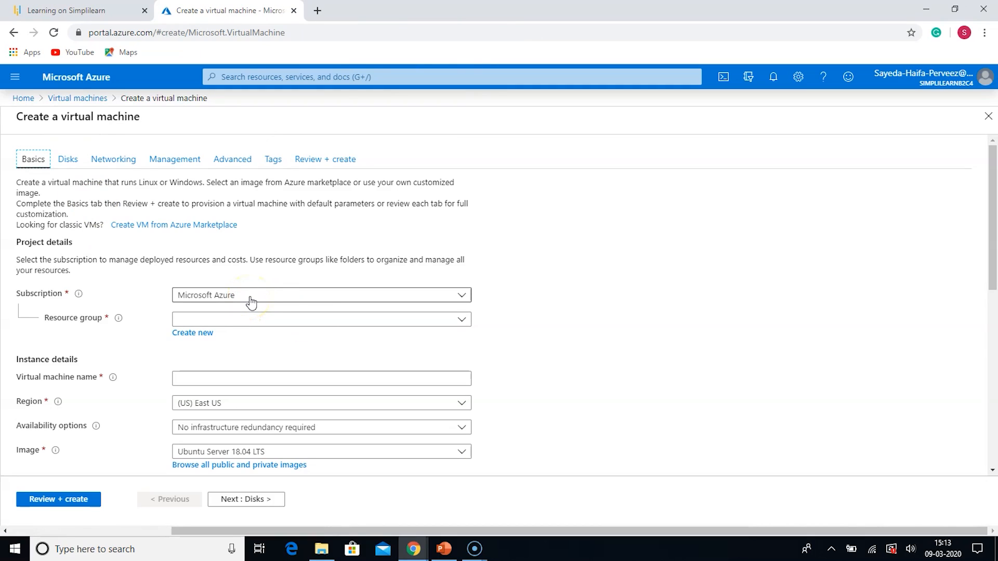
# Step: Create a new resource group named Payroll1
pyautogui.click(192, 332)
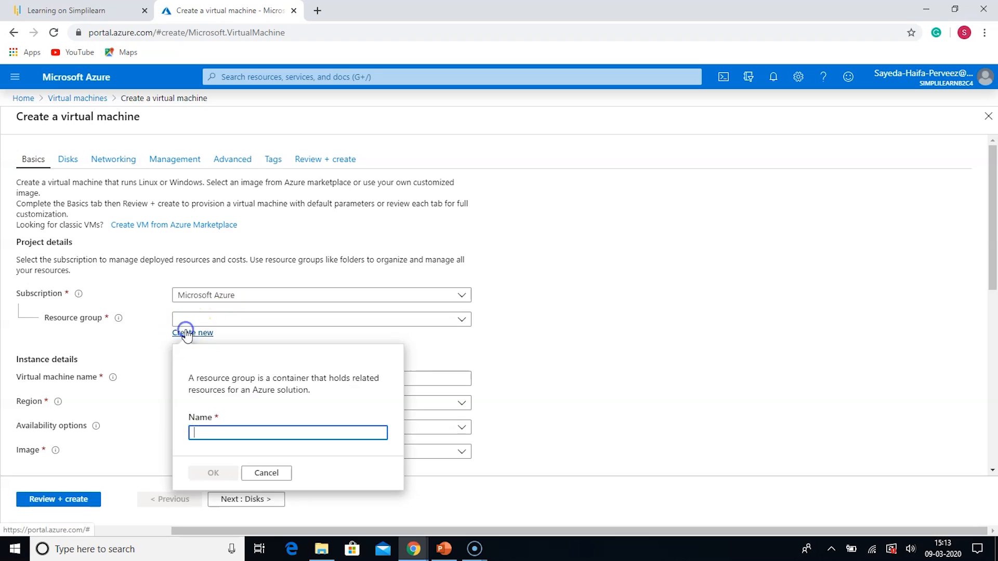
pyautogui.write('Pay')
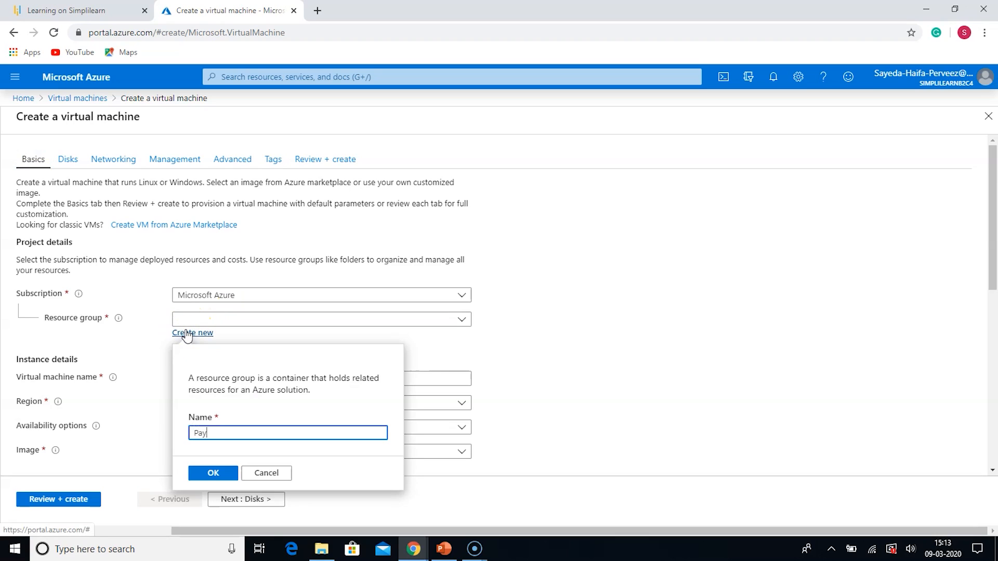
pyautogui.write('roll1')
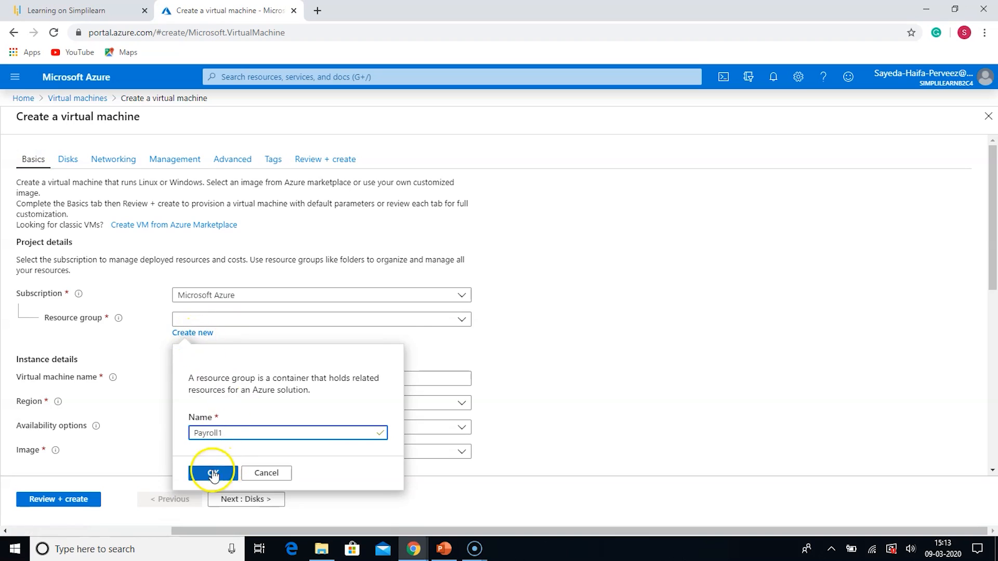
pyautogui.click(213, 473)
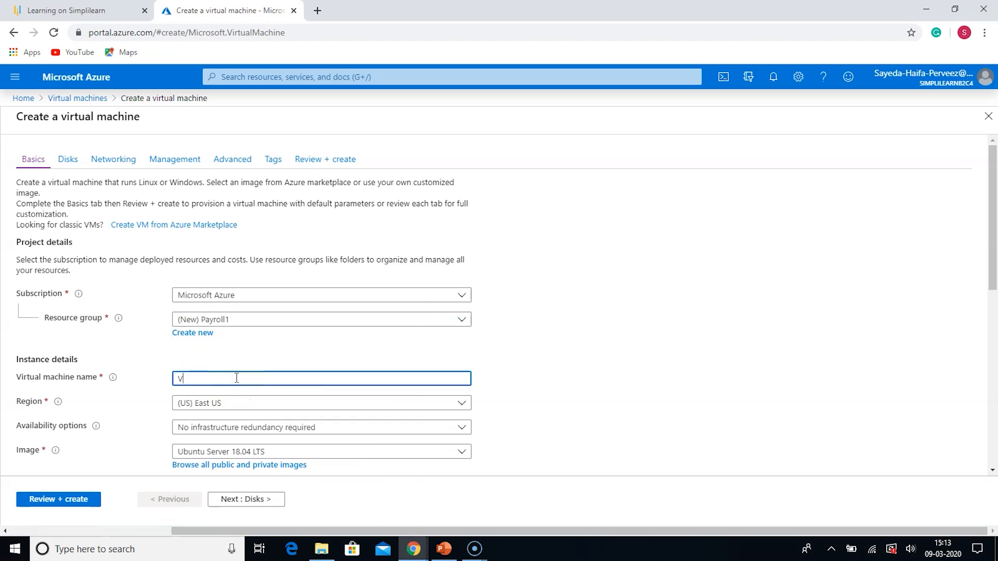
# Step: Name the virtual machine Vmweb001
pyautogui.write('mweb00')
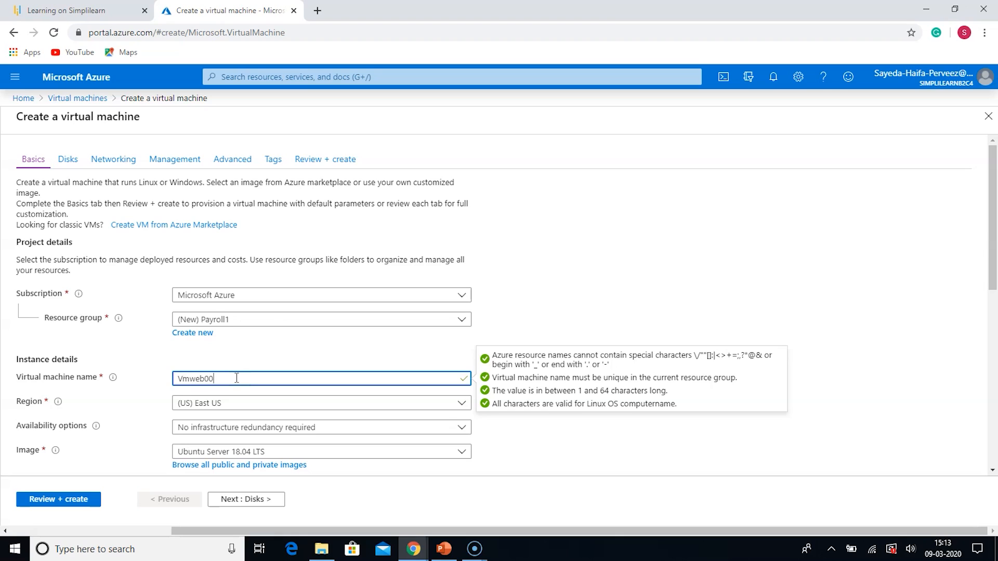
pyautogui.write('1')
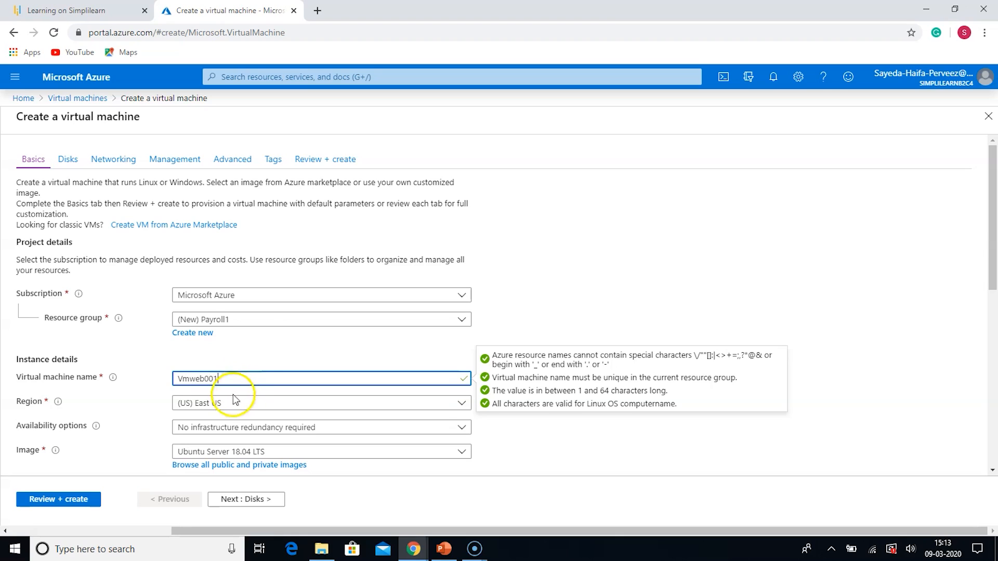
pyautogui.click(320, 402)
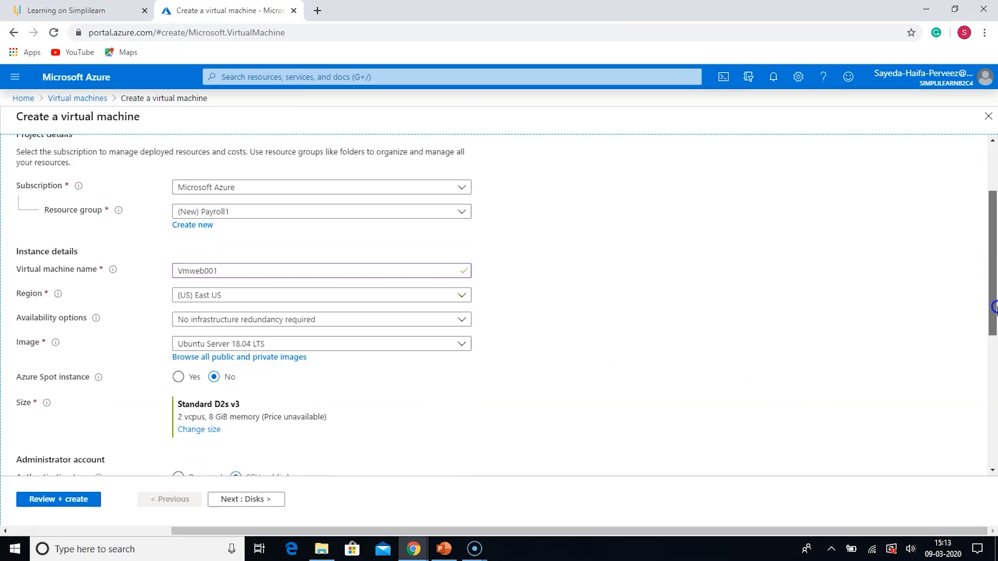
# Step: Select the Windows Server 2012 R2 Datacenter image and the Standard B1ms size
pyautogui.scroll(-3)
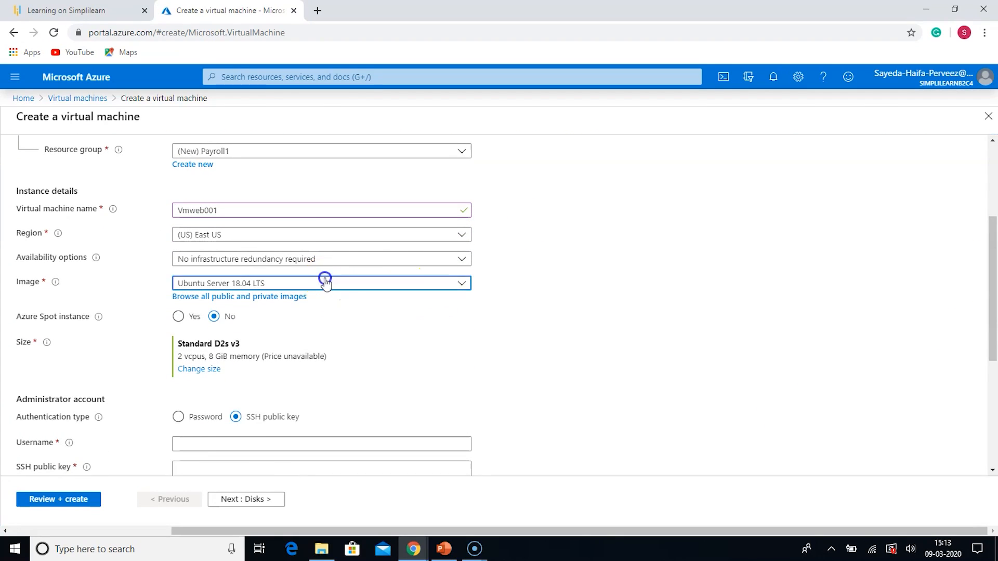
pyautogui.click(321, 284)
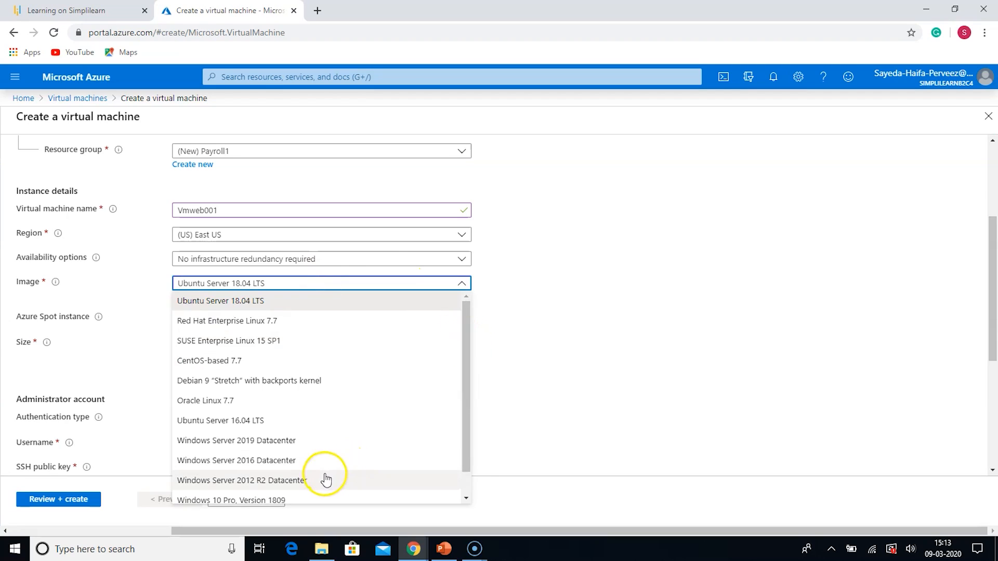
pyautogui.click(242, 479)
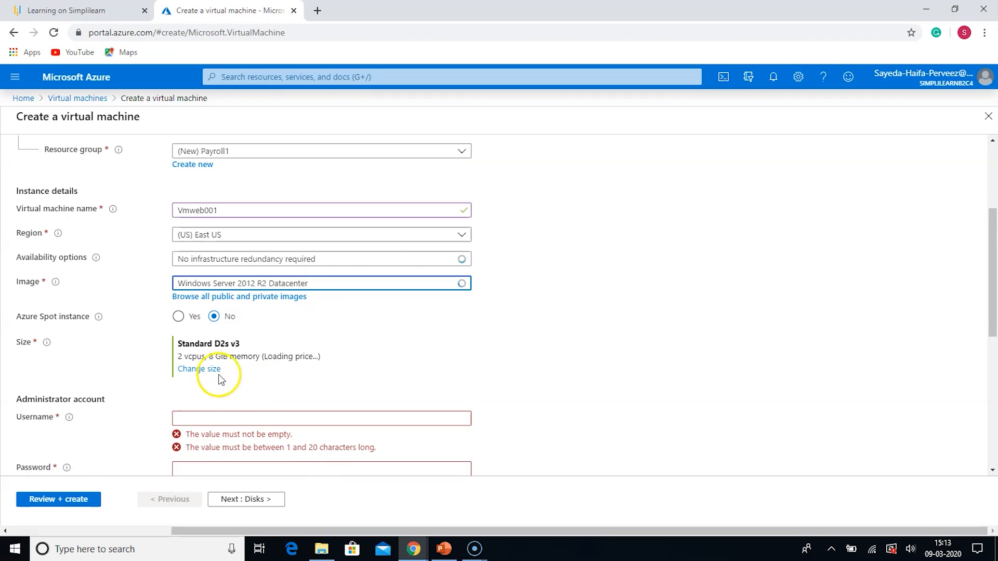
pyautogui.click(198, 368)
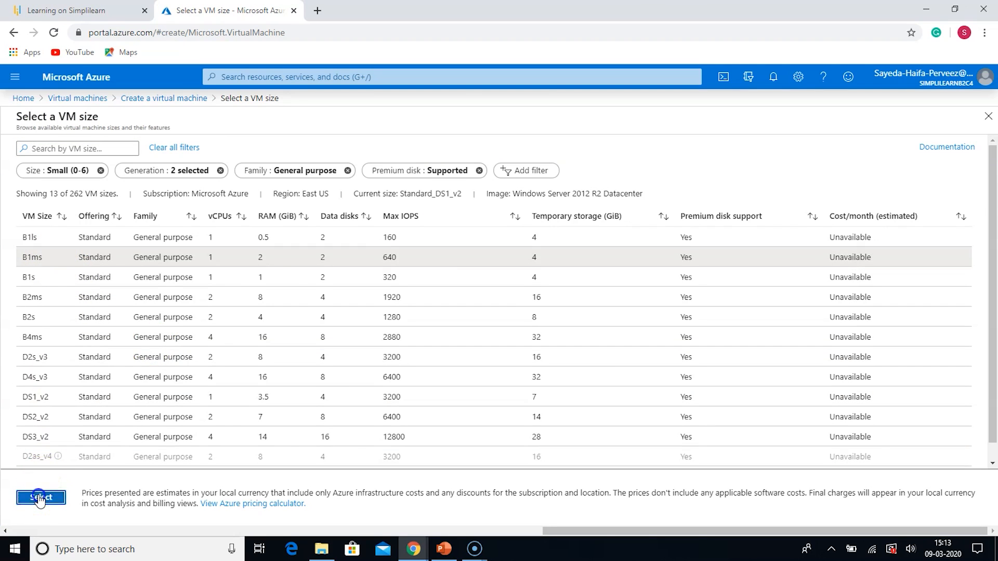
pyautogui.click(40, 498)
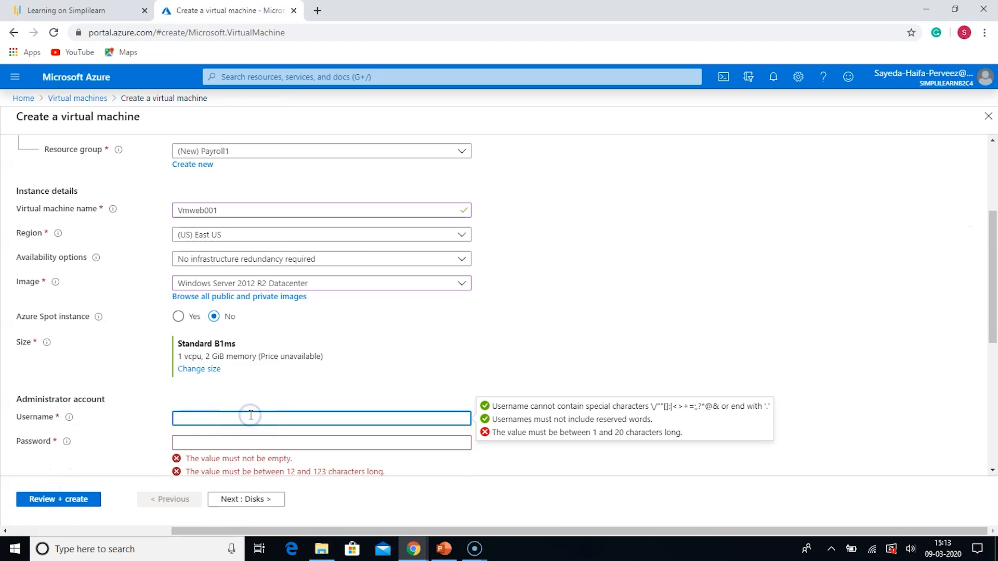
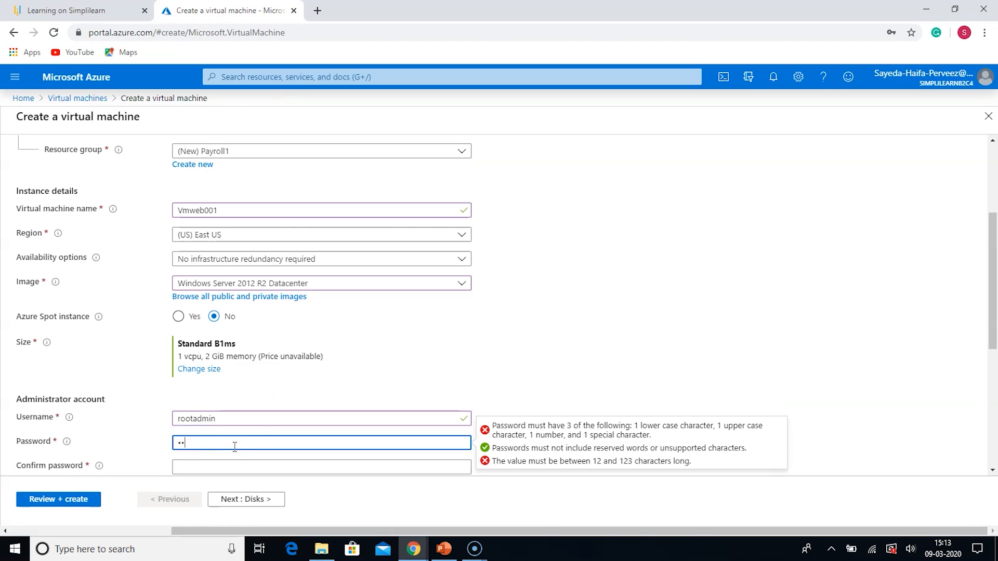
# Step: Enter administrator username rootadmin with a matching password and confirmation
pyautogui.press('Backspace')
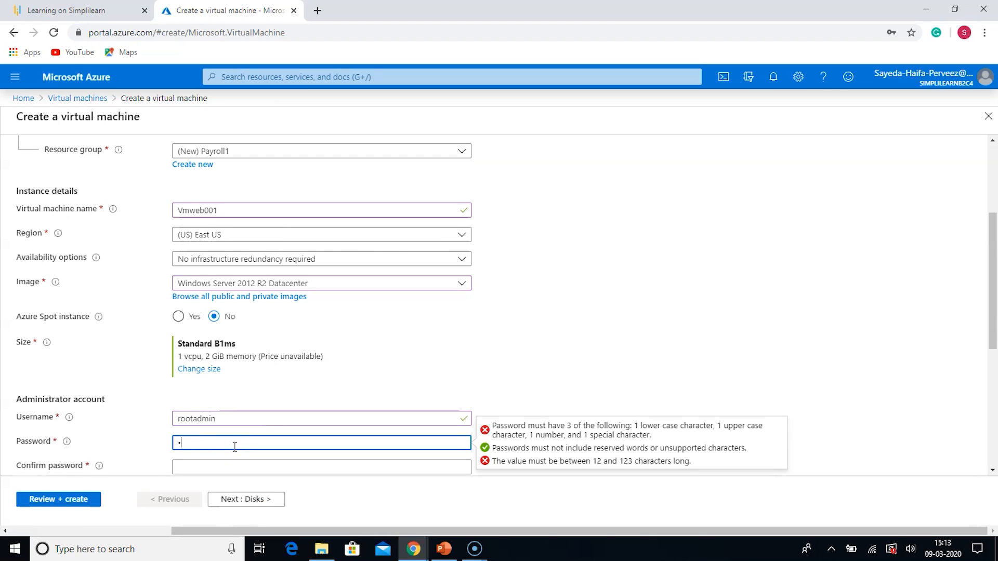
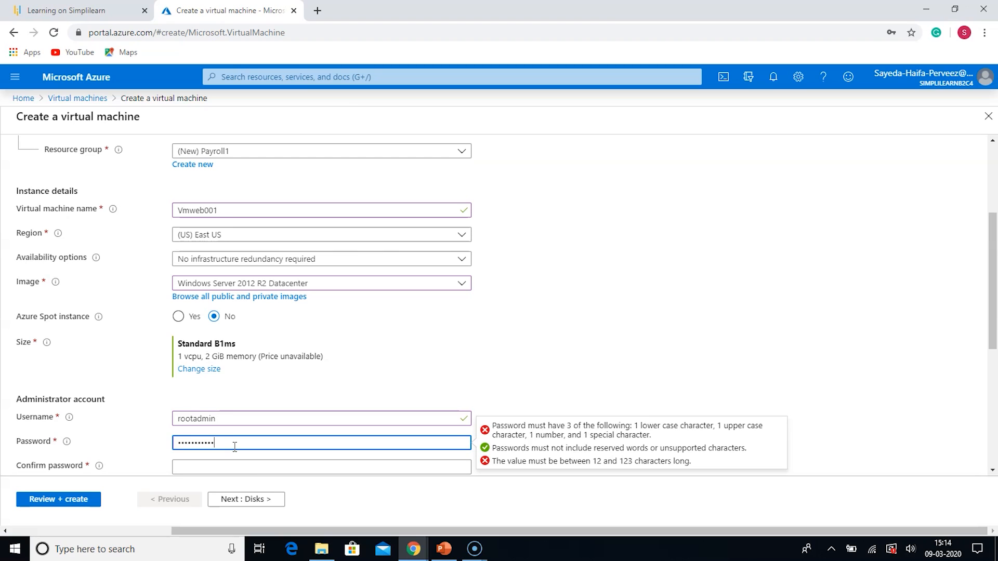
pyautogui.click(321, 467)
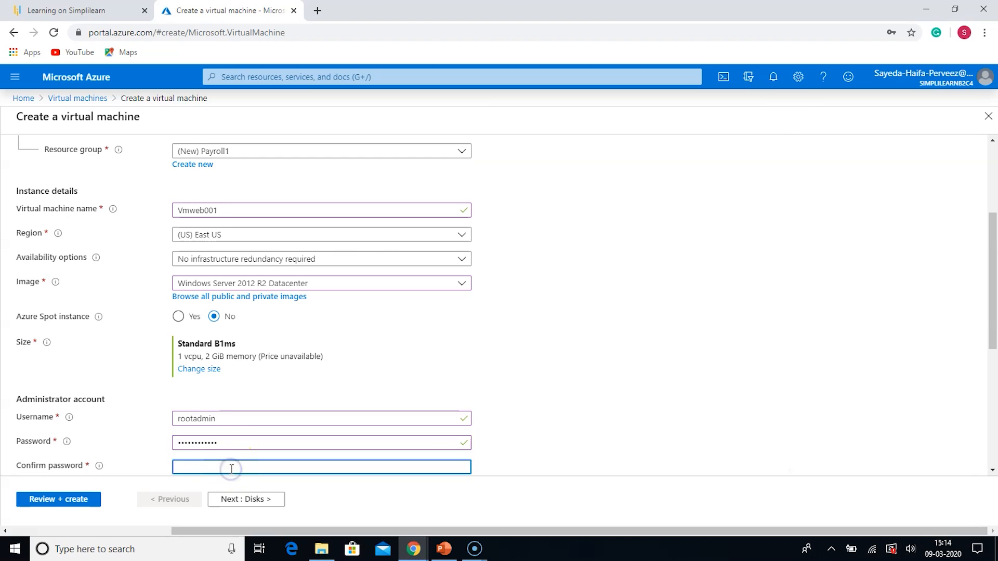
pyautogui.write('••••••')
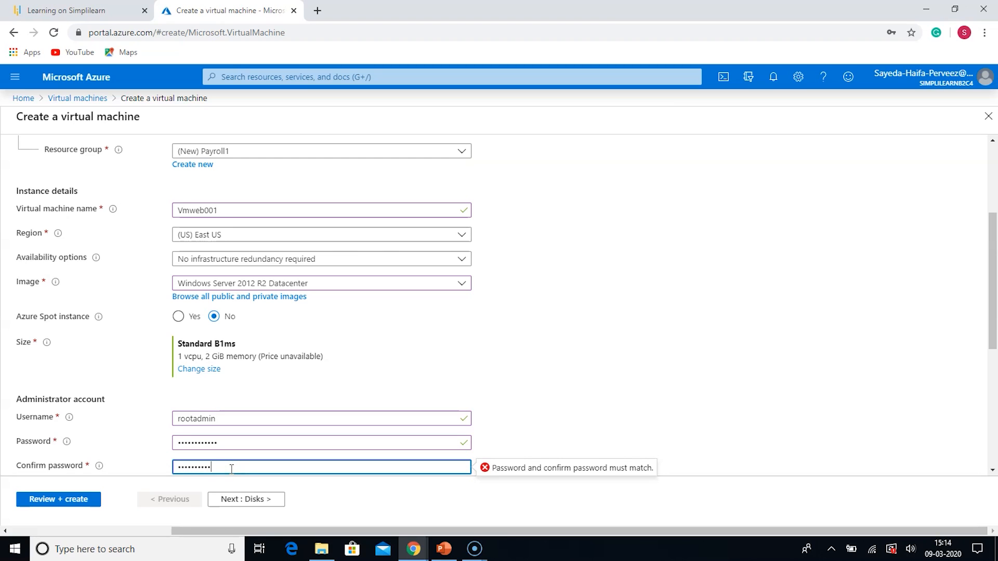
pyautogui.write('•')
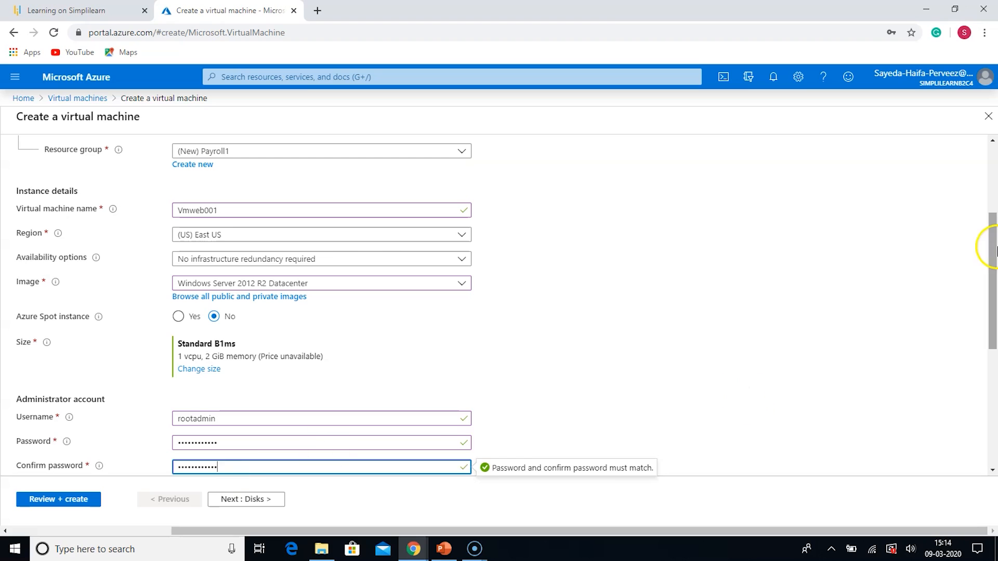
pyautogui.scroll(-3)
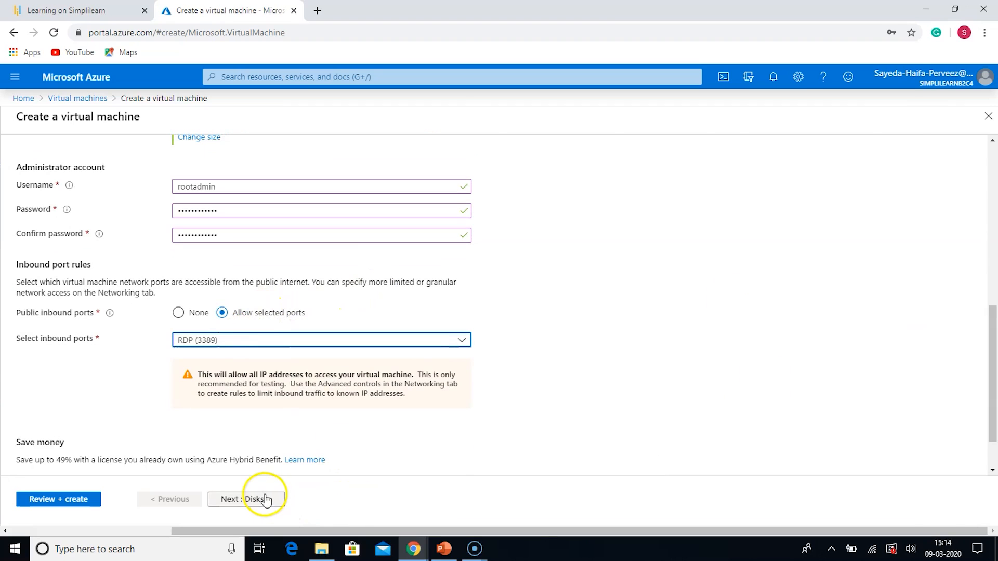
pyautogui.click(247, 499)
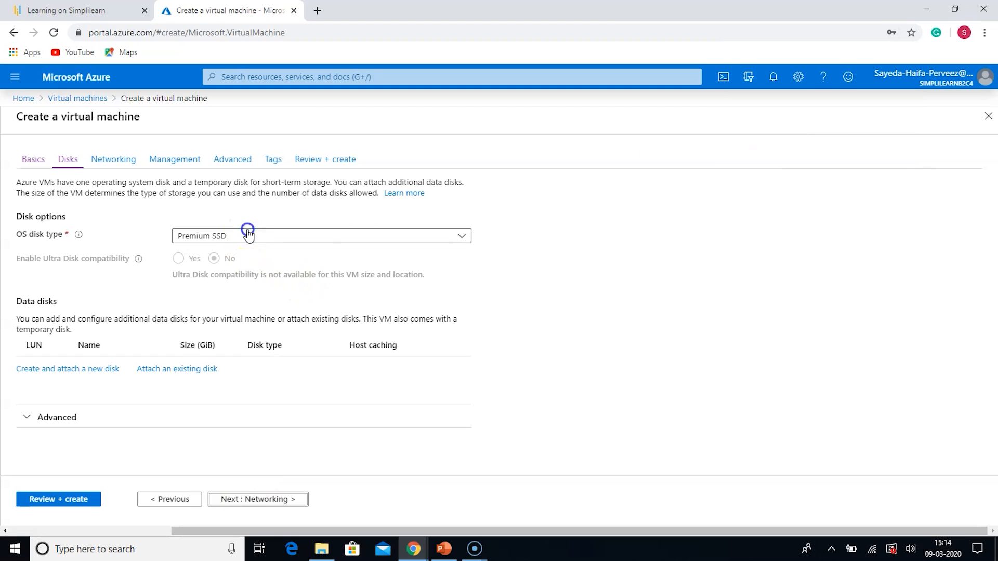
# Step: Set the OS disk to Standard HDD and accept default networking with new Payroll1-vnet
pyautogui.click(321, 235)
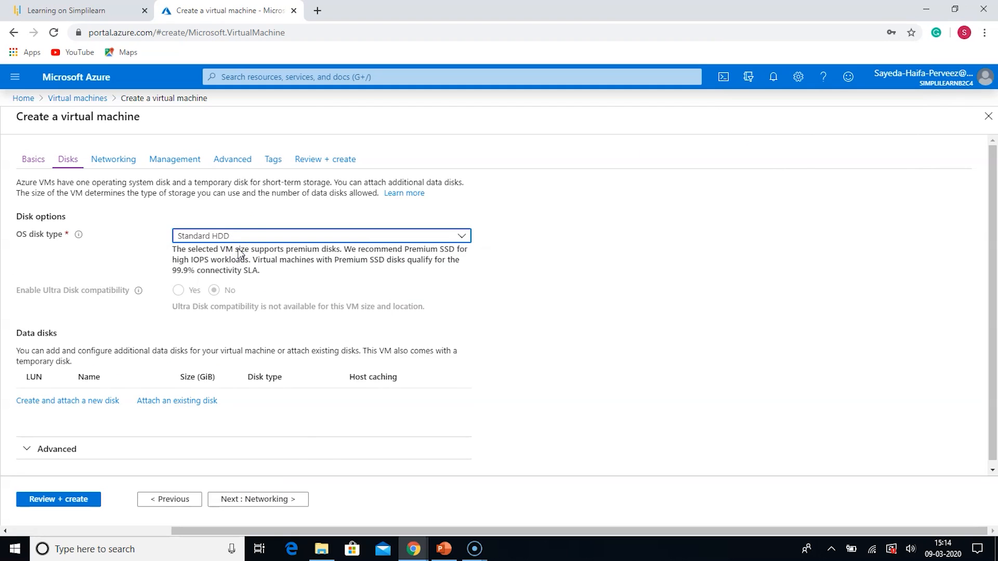
pyautogui.moveTo(285, 489)
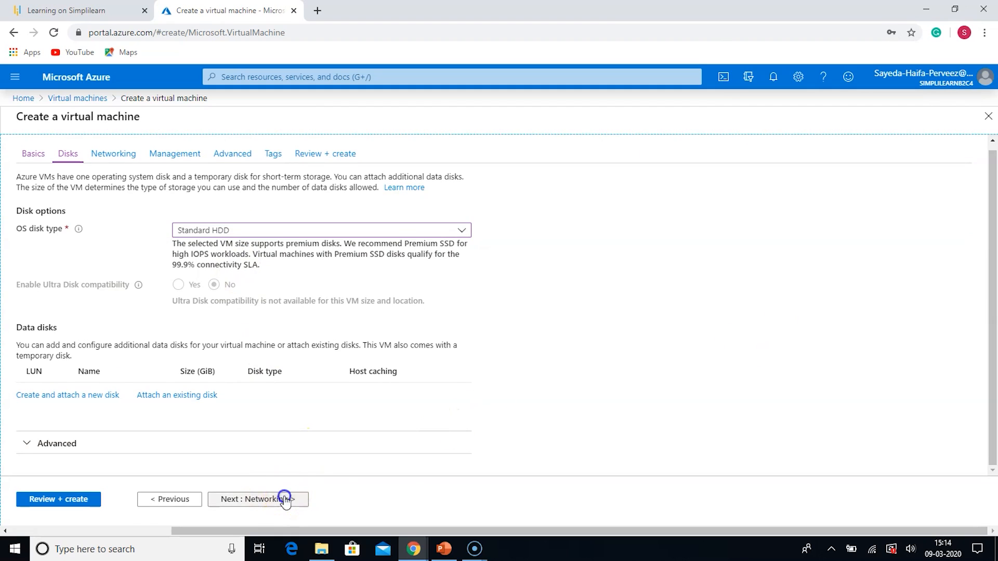
pyautogui.click(257, 499)
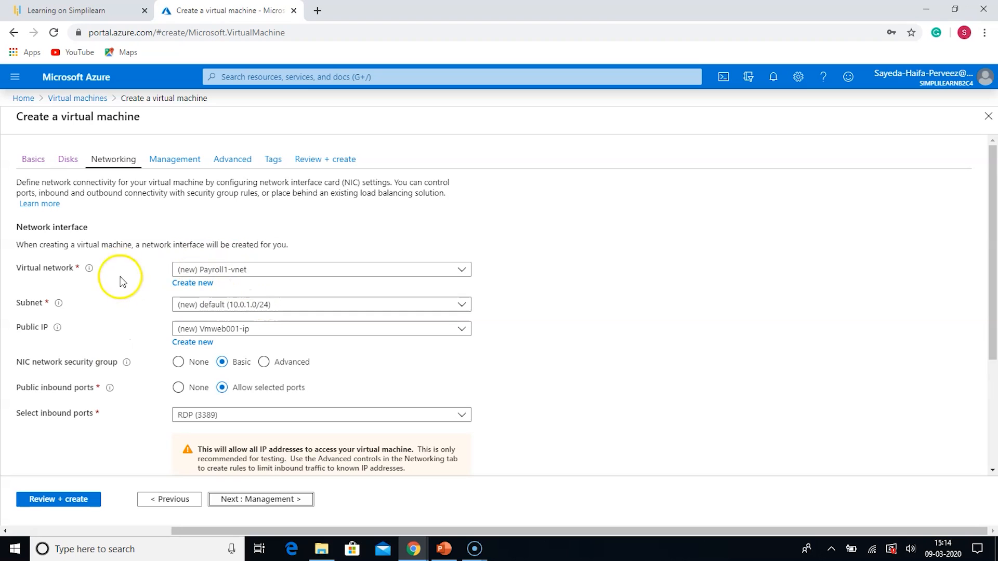
pyautogui.moveTo(967, 229)
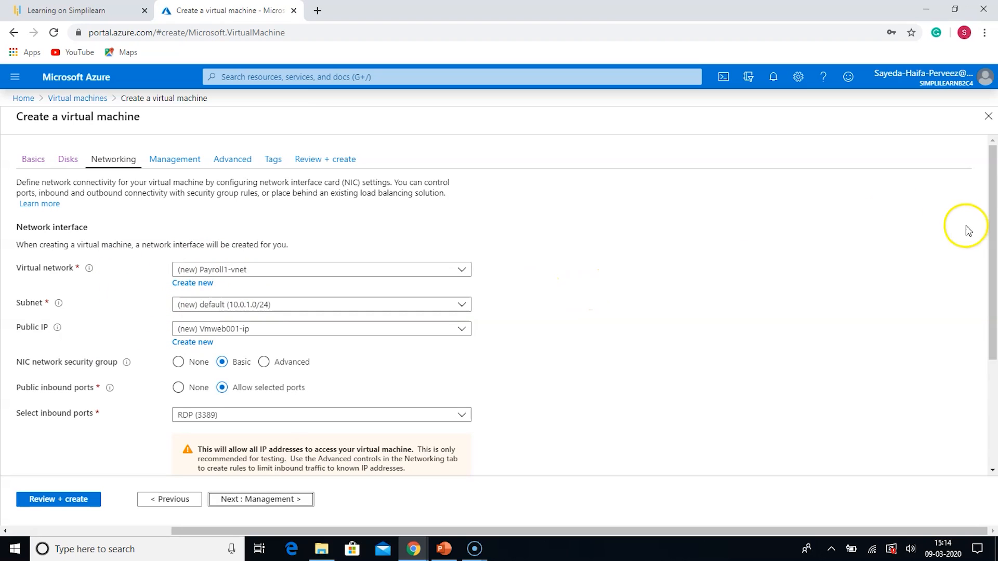
pyautogui.scroll(-3)
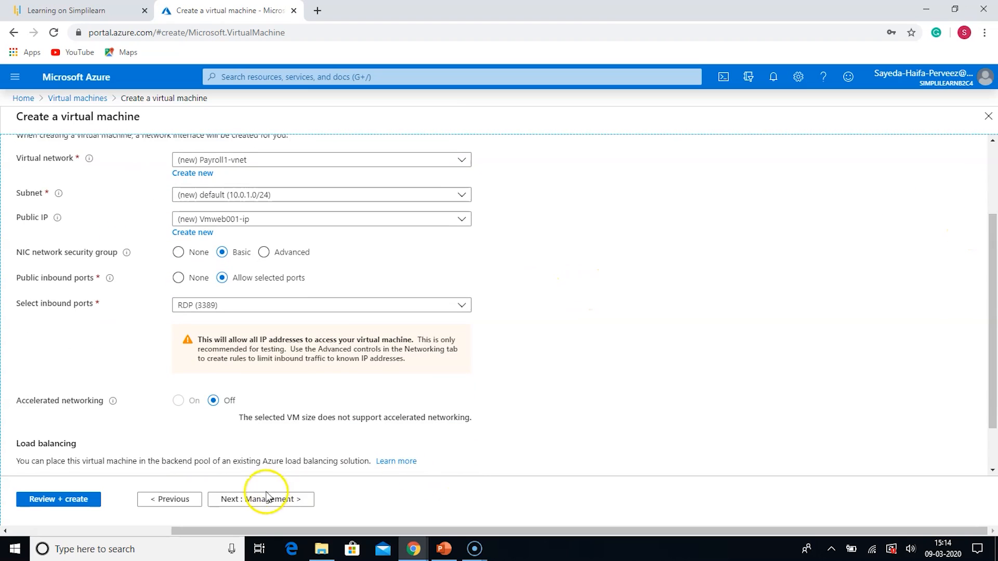
pyautogui.click(260, 499)
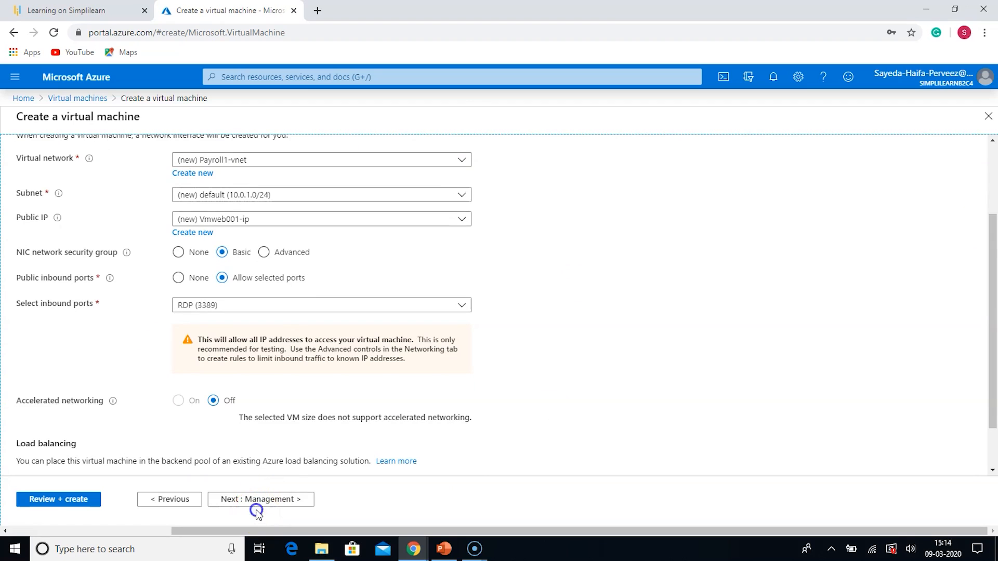
pyautogui.click(260, 504)
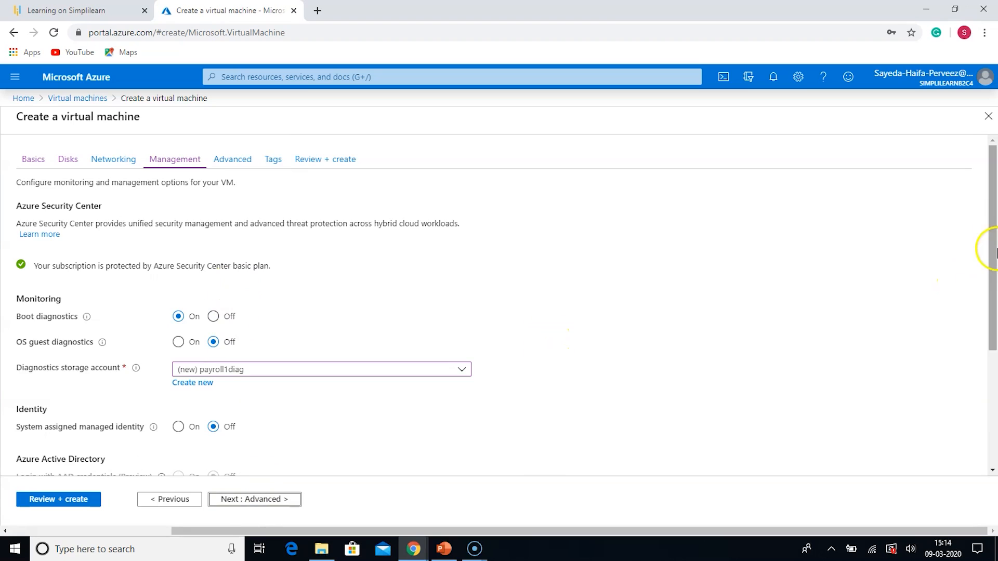
# Step: Install the Microsoft Antimalware extension on the Advanced tab with default settings
pyautogui.scroll(-3)
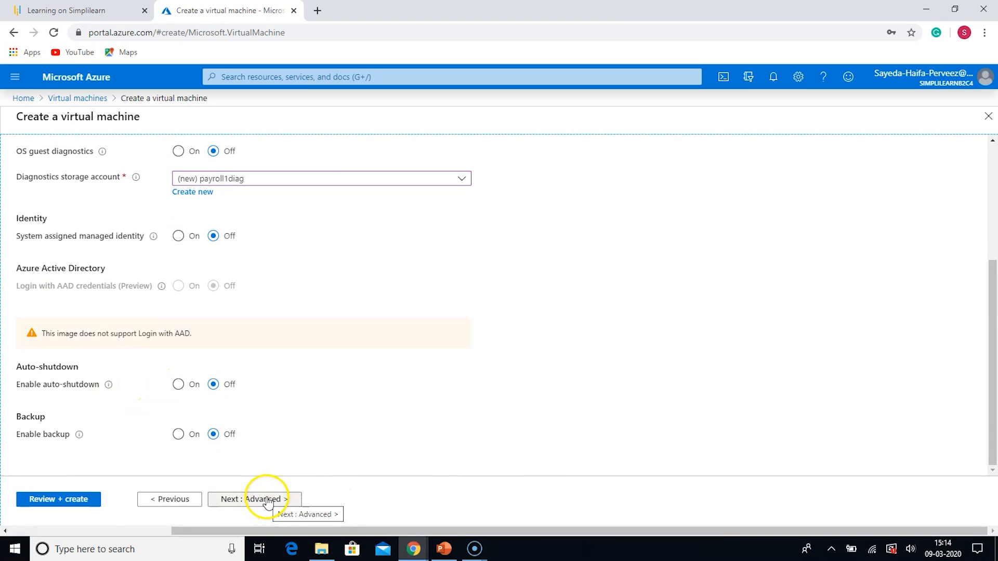
pyautogui.click(253, 499)
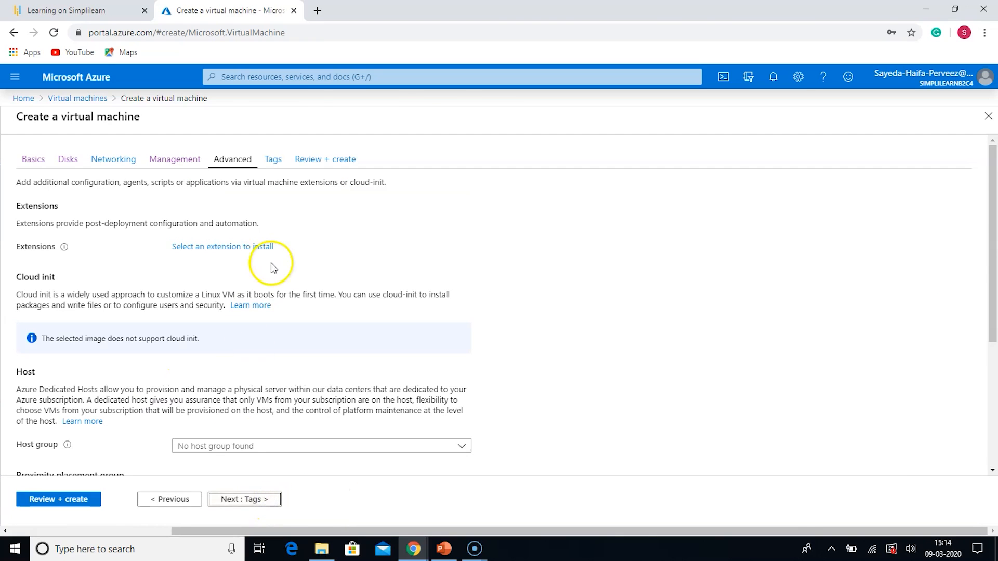
pyautogui.click(222, 247)
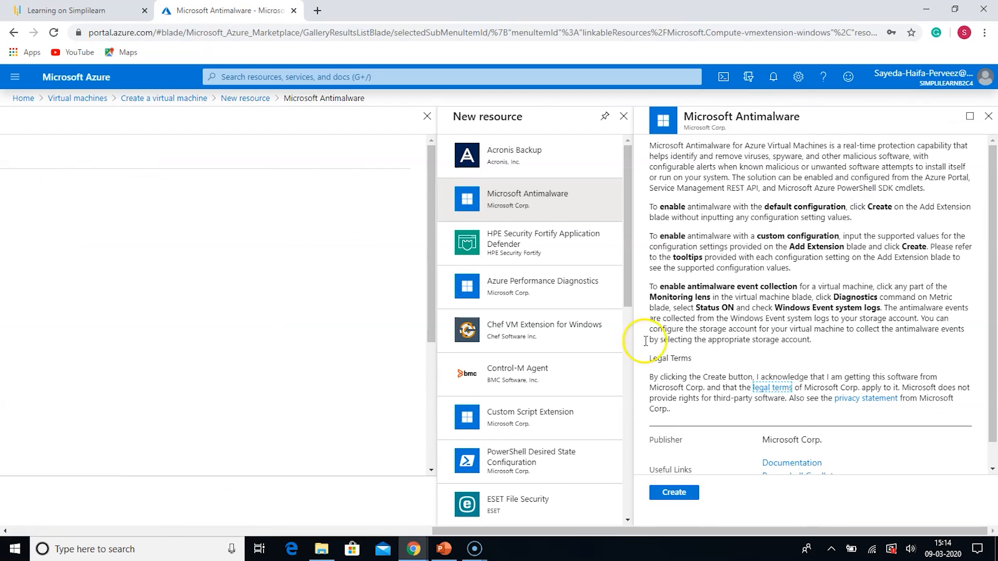
pyautogui.click(674, 492)
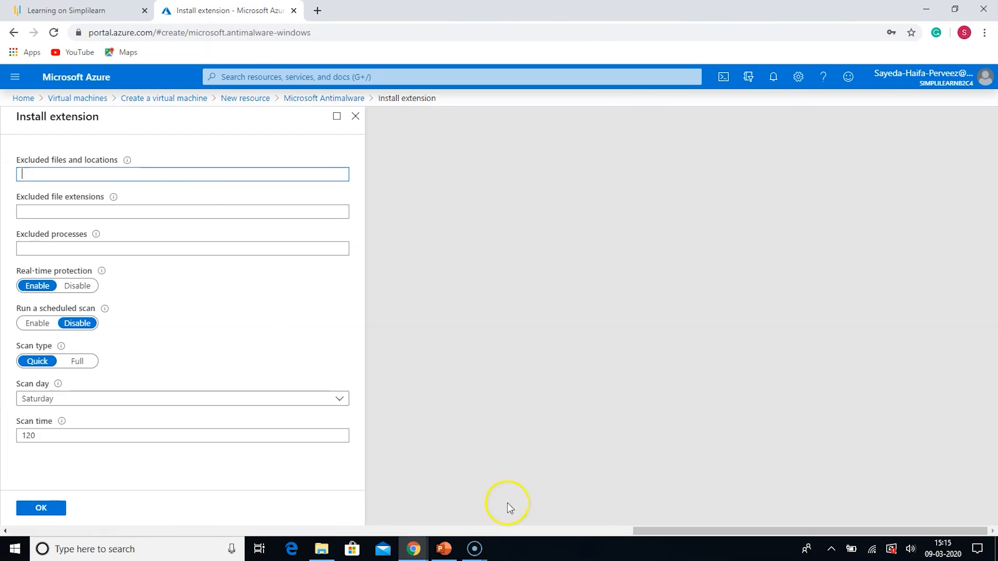
pyautogui.click(40, 508)
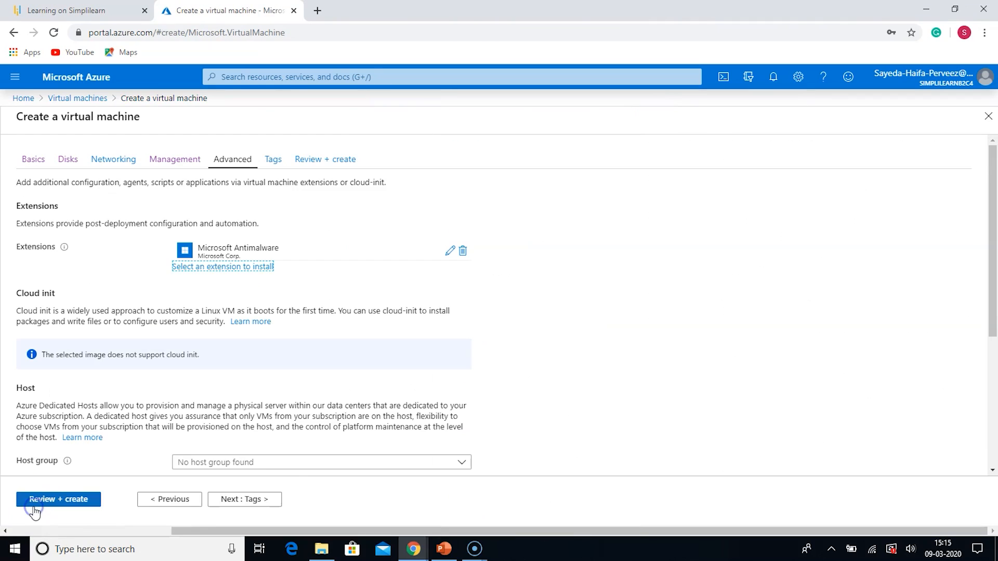
pyautogui.click(271, 159)
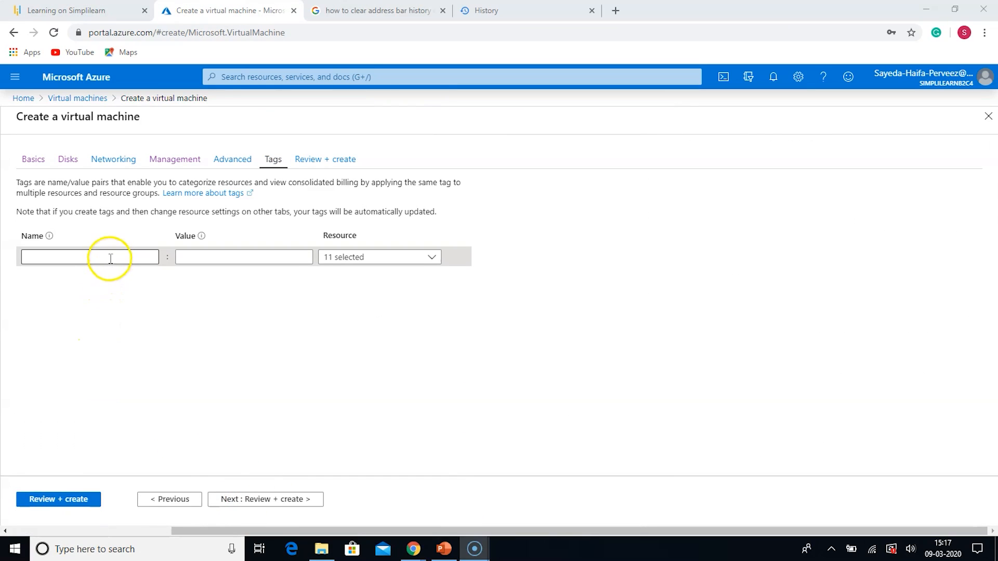
# Step: Add tags Name=Webserver, Owner=XYZ, Application Owner=ABC, Backup Team=PQR, Business Unit=Payroll
pyautogui.click(89, 256)
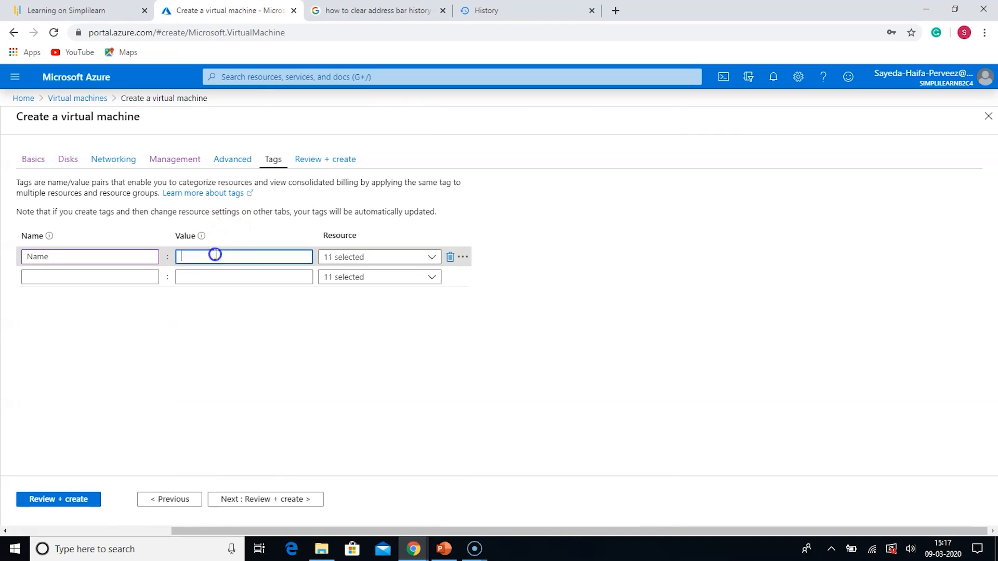
pyautogui.write('Owner')
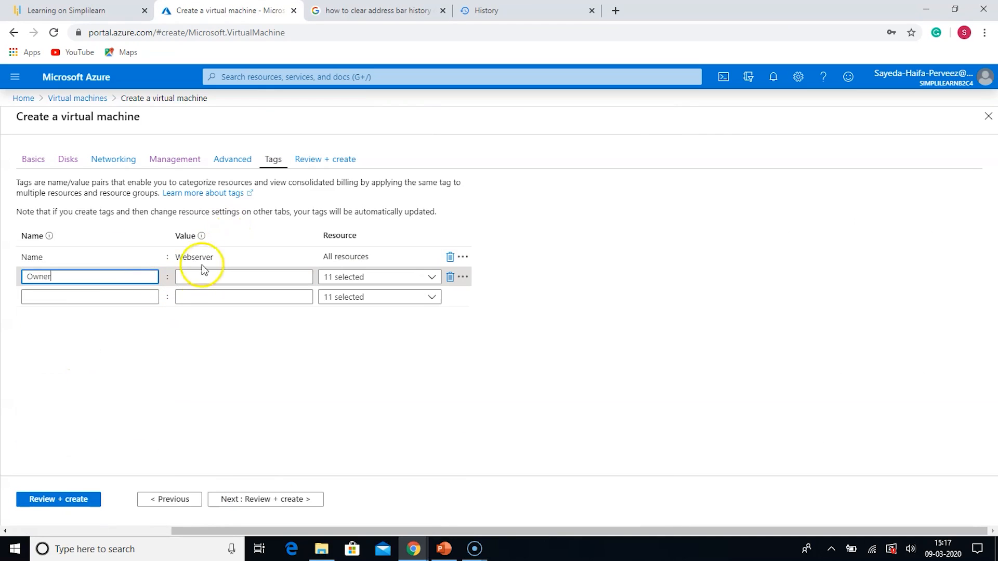
pyautogui.click(89, 297)
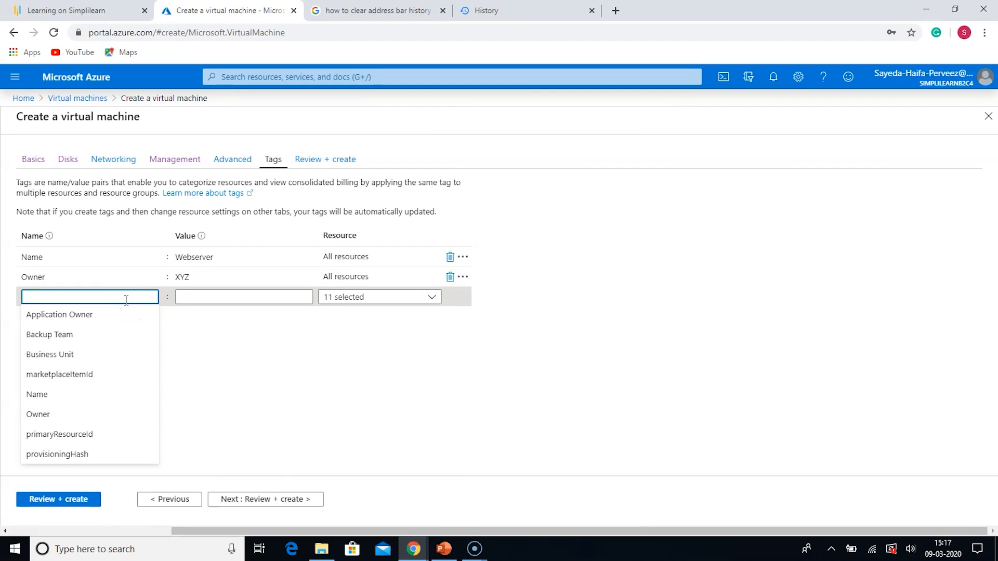
pyautogui.write('ABC')
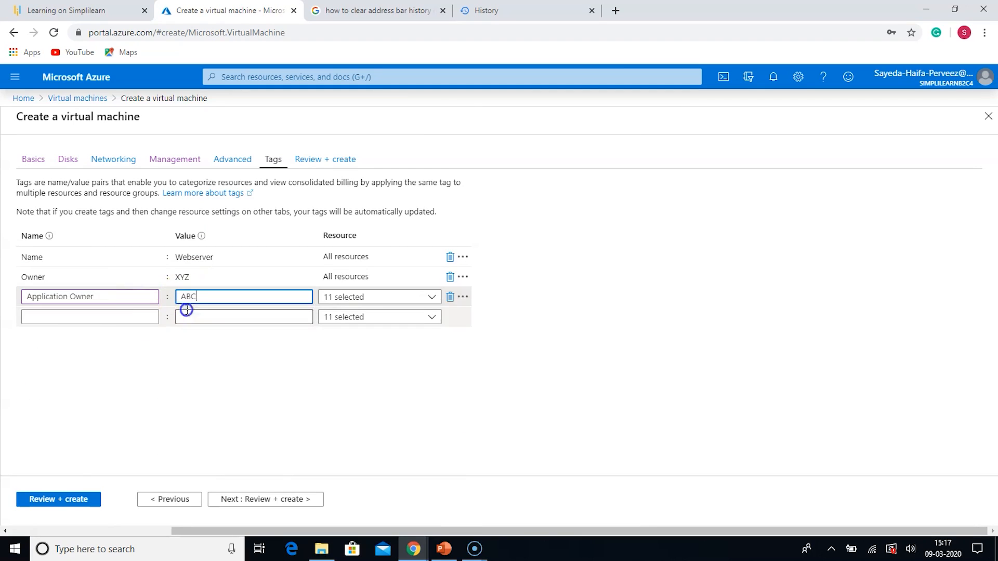
pyautogui.write('Backup Team')
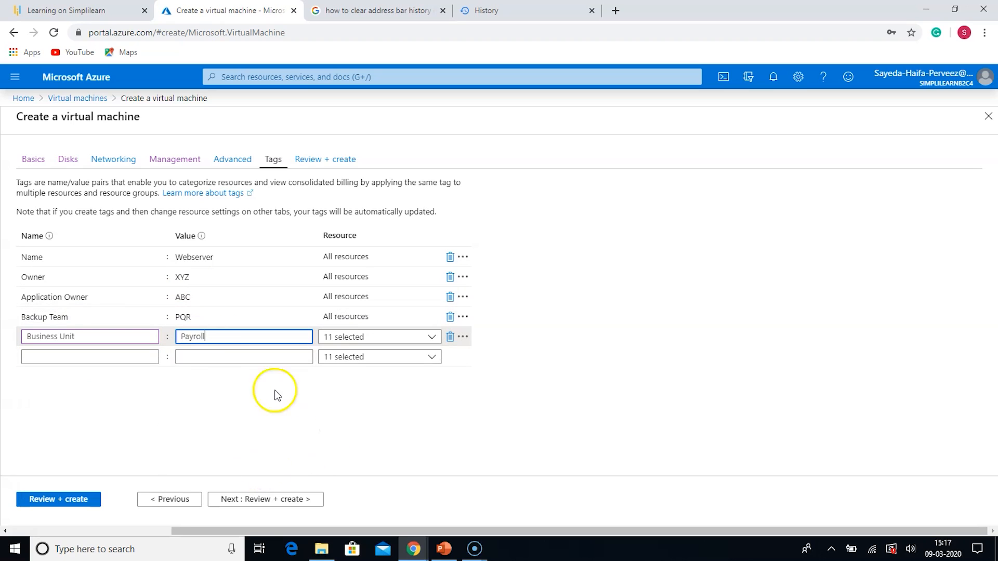
pyautogui.click(89, 356)
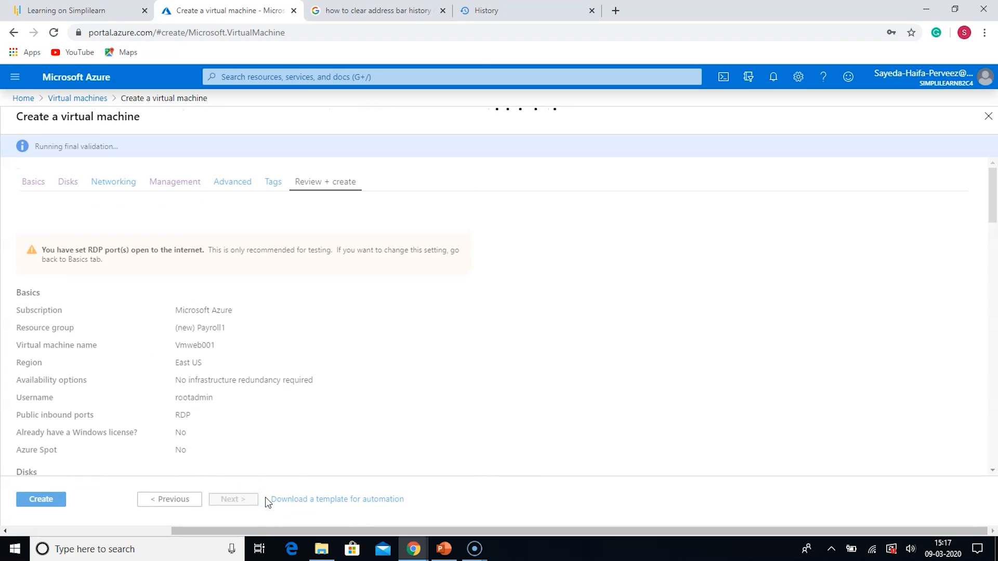
# Step: Submit Vmweb001 for creation and follow its Payroll1 deployment until complete
pyautogui.scroll(3)
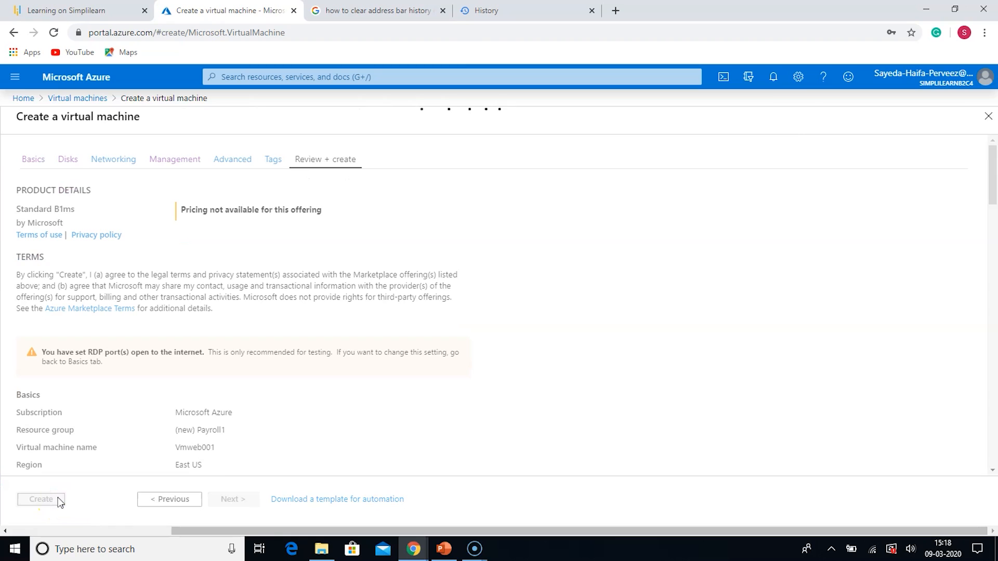
pyautogui.click(41, 499)
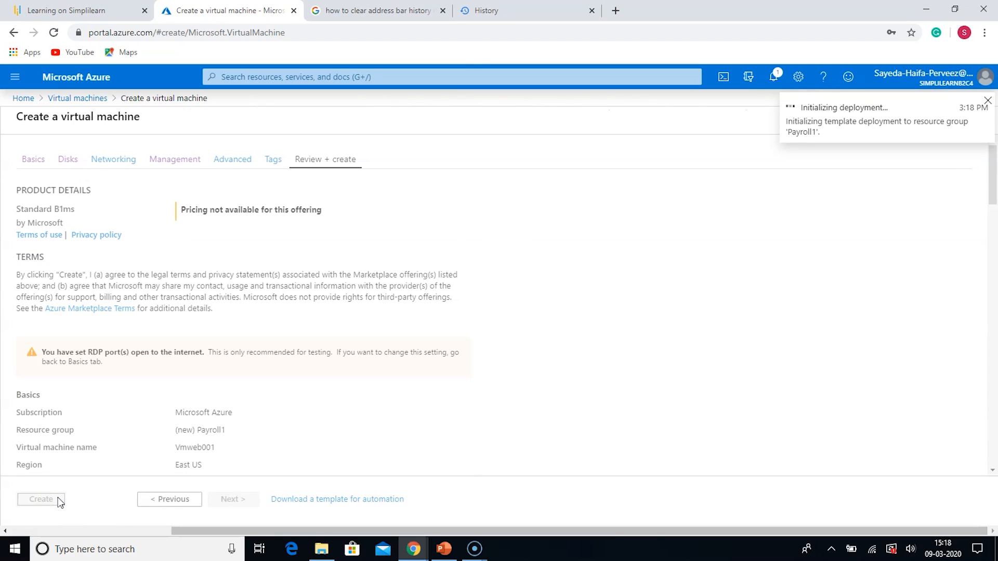
pyautogui.click(40, 499)
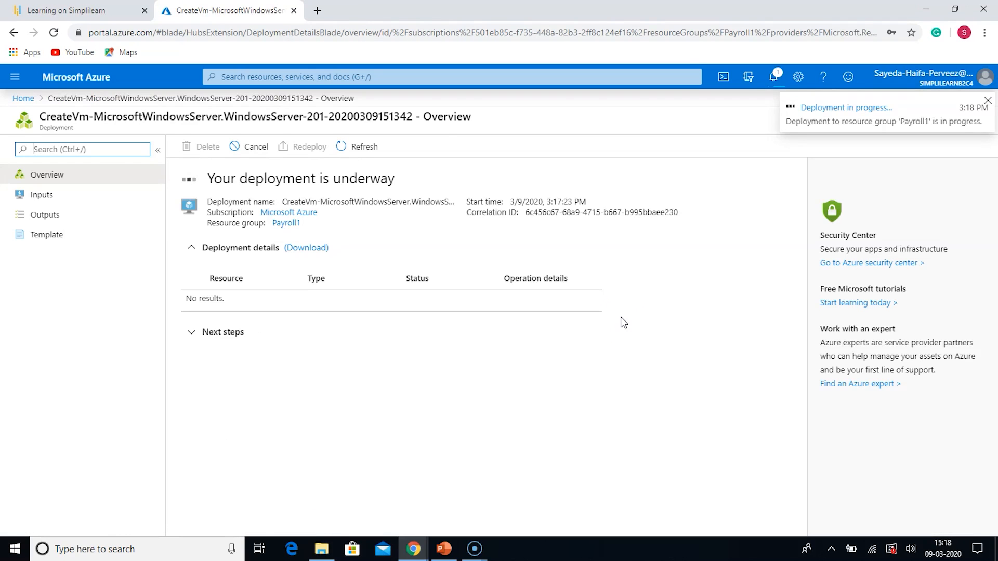
pyautogui.click(987, 100)
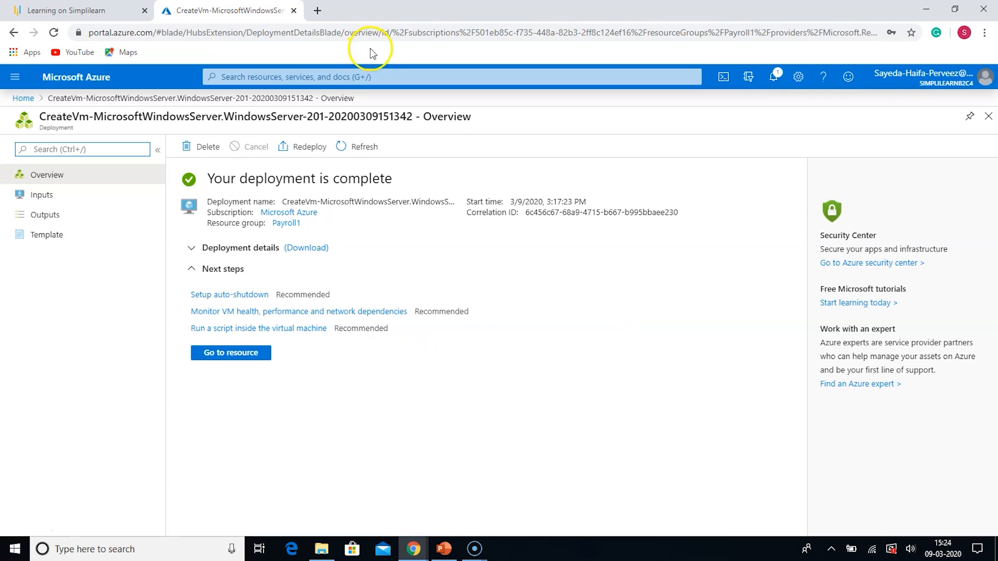
# Step: Find Vmweb001 through portal search and copy its public IP 13.90.131.19
pyautogui.click(446, 77)
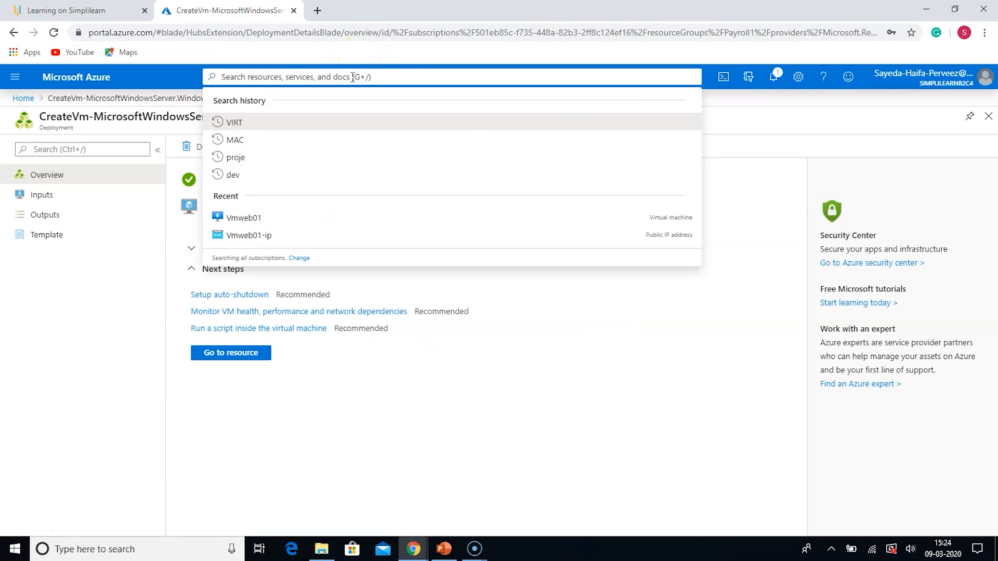
pyautogui.write('vir')
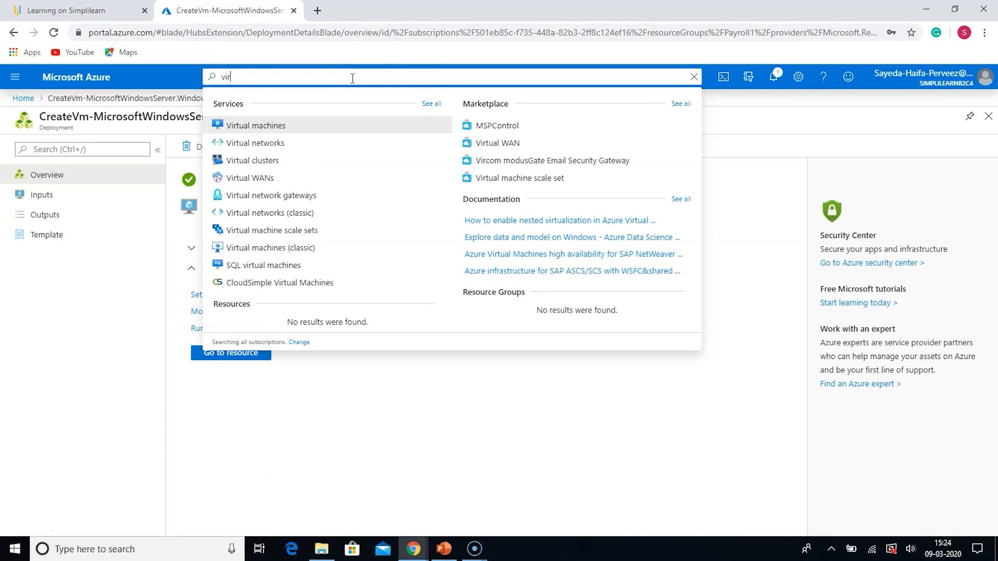
pyautogui.click(256, 125)
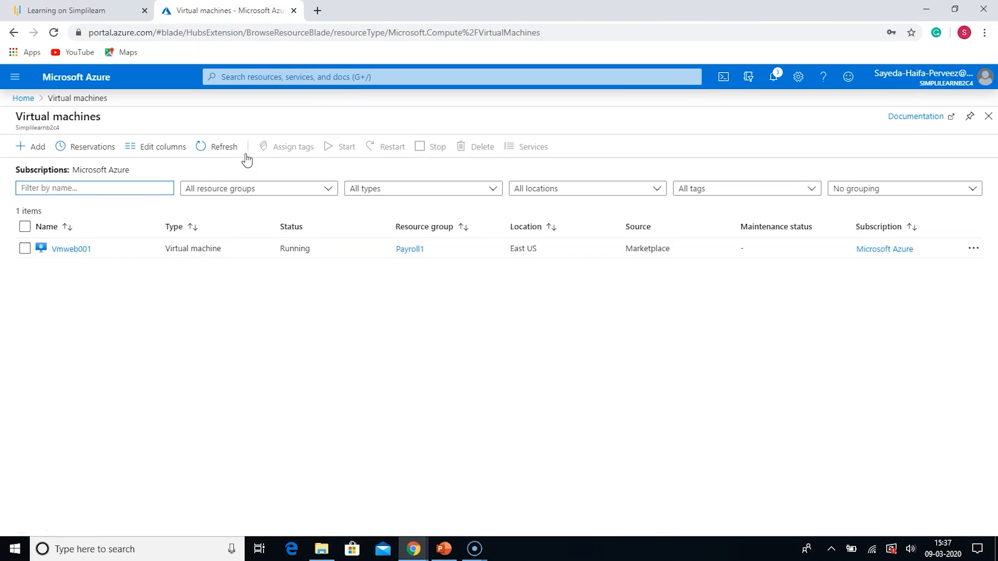
pyautogui.click(71, 249)
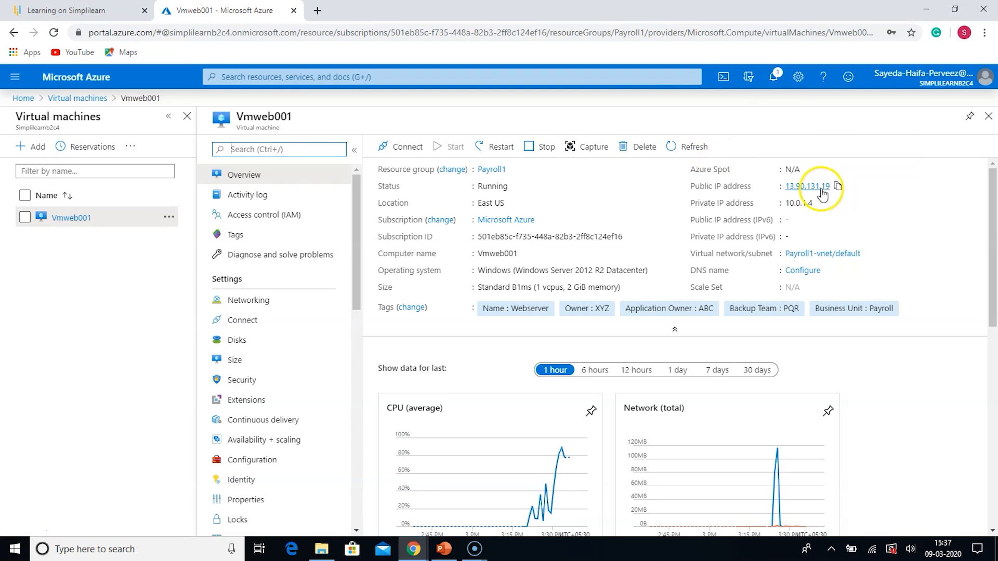
pyautogui.click(836, 186)
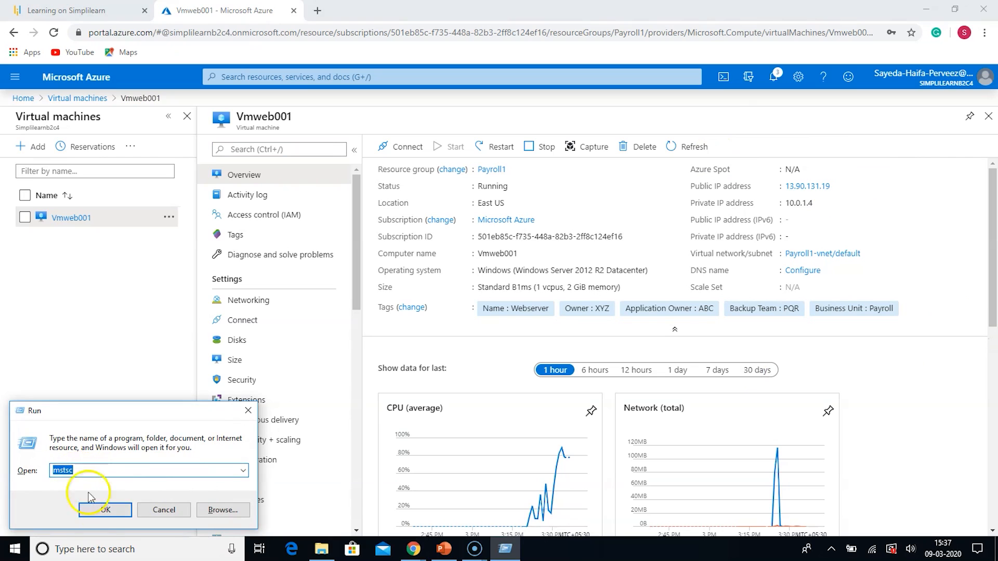
# Step: Remote-desktop into 13.90.131.19 as rootadmin, accepting the certificate warning
pyautogui.click(105, 510)
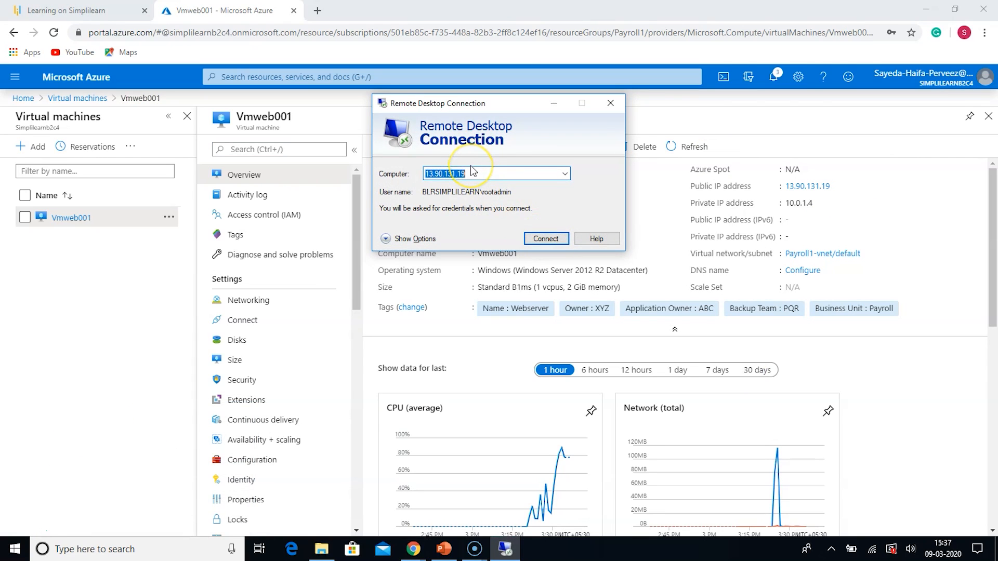
pyautogui.click(545, 238)
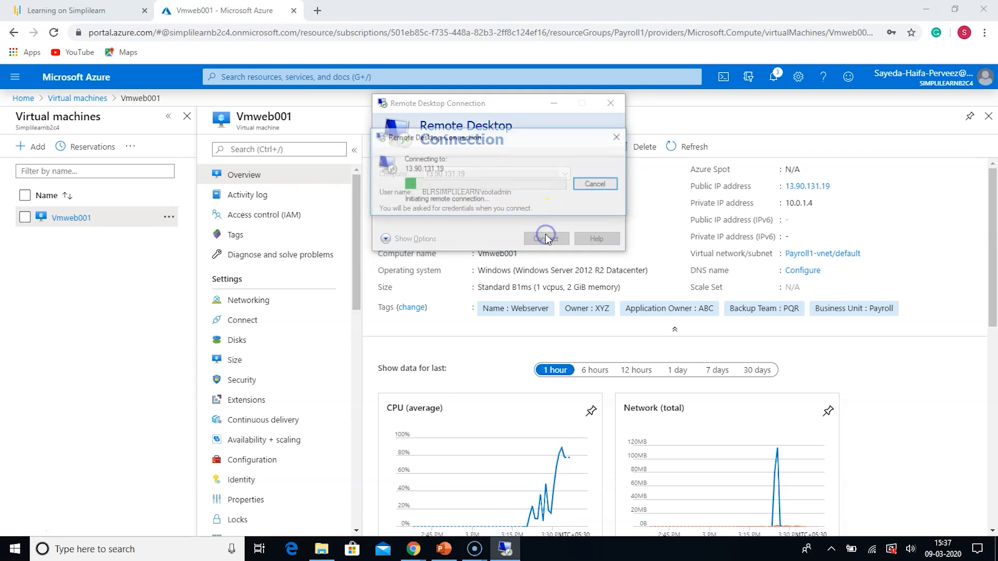
pyautogui.click(545, 238)
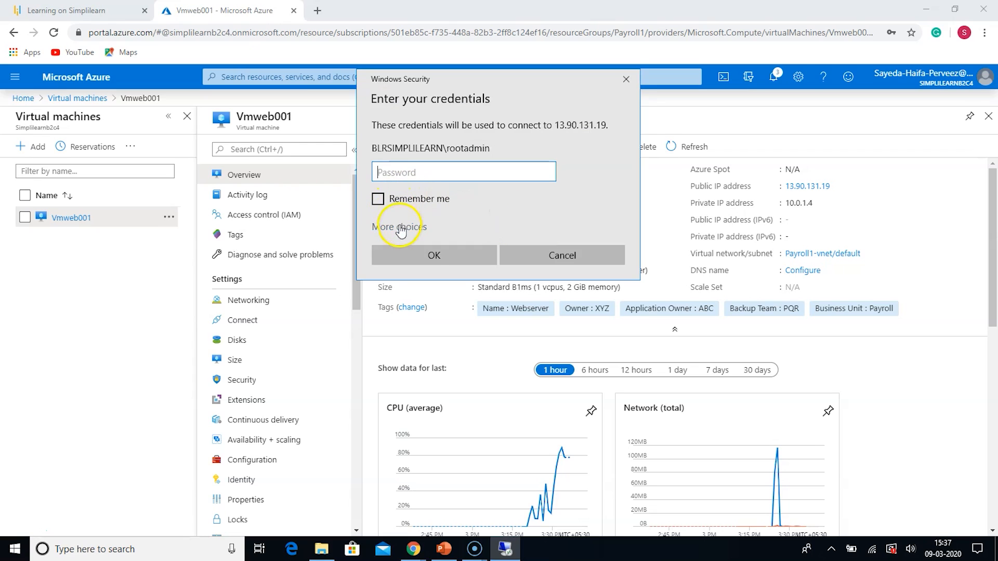
pyautogui.click(399, 226)
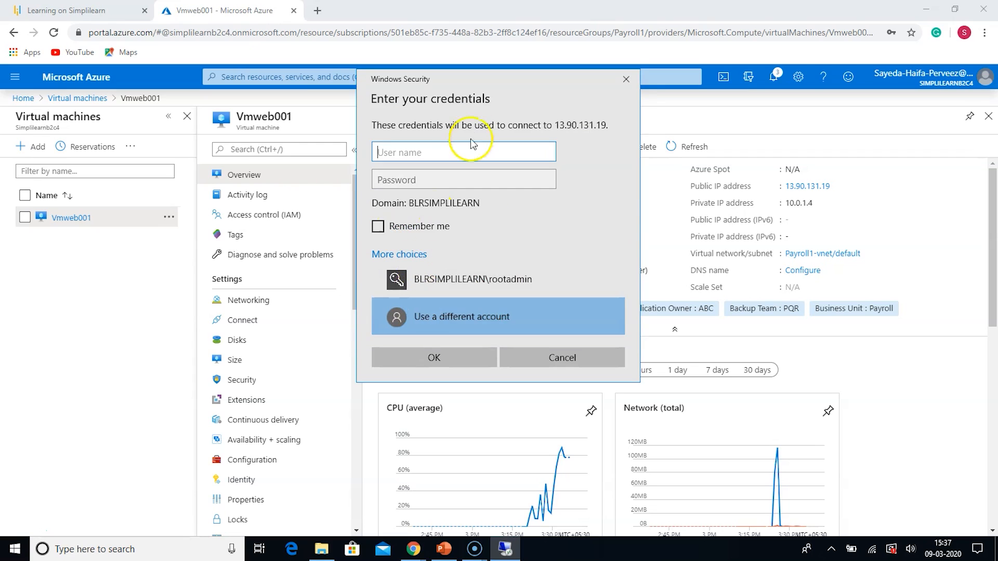
pyautogui.write('rootadmin')
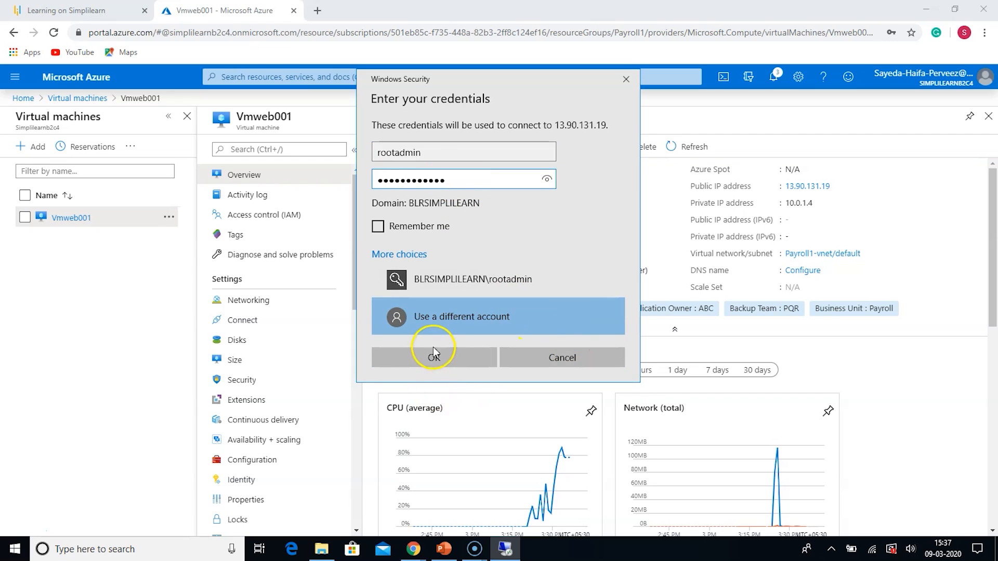
pyautogui.click(433, 357)
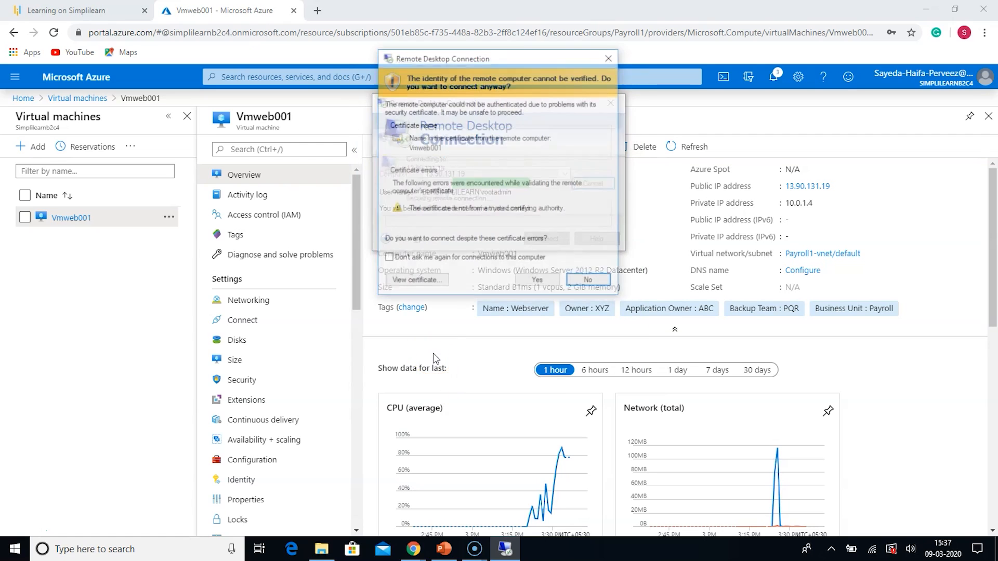
pyautogui.click(536, 280)
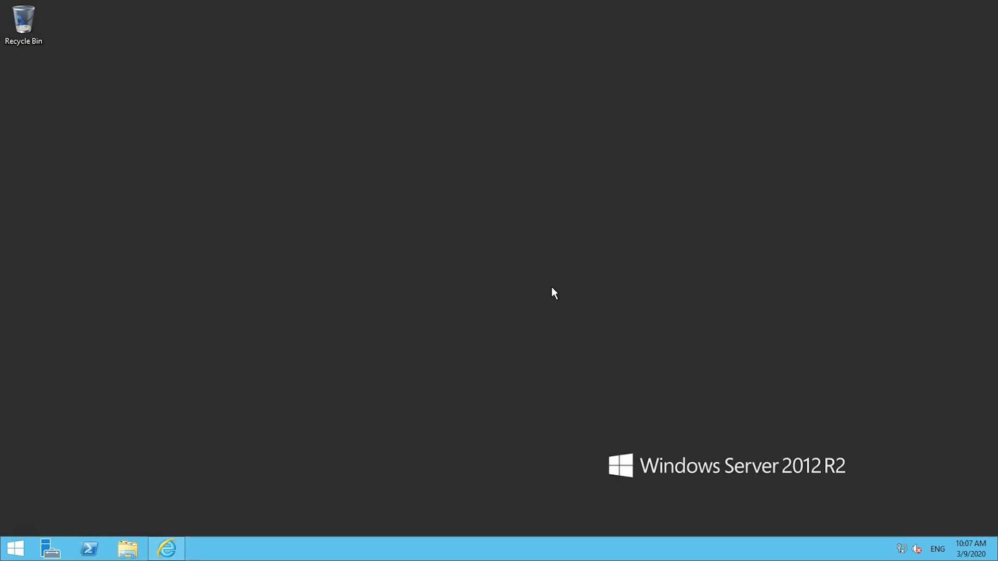
pyautogui.moveTo(52, 552)
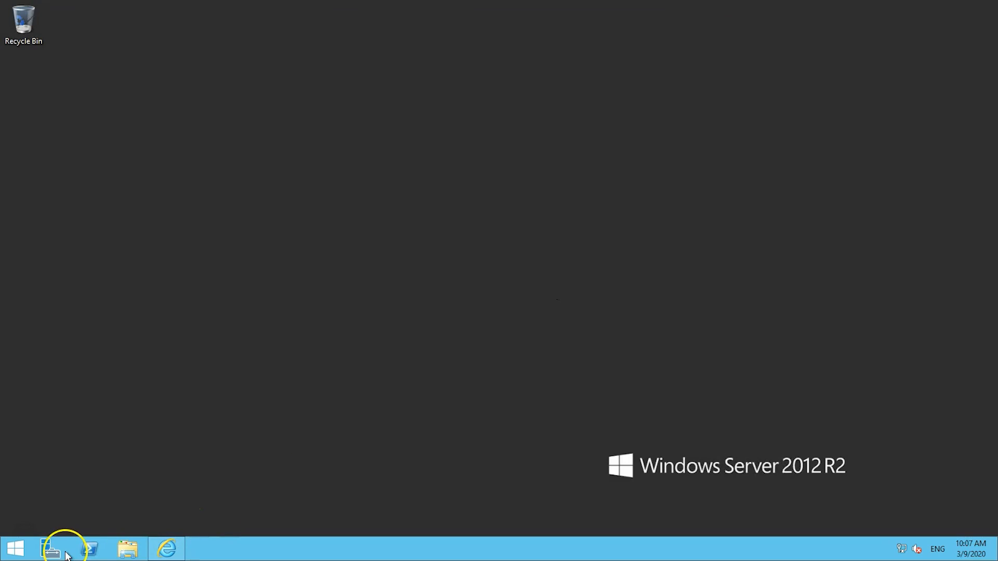
pyautogui.click(52, 549)
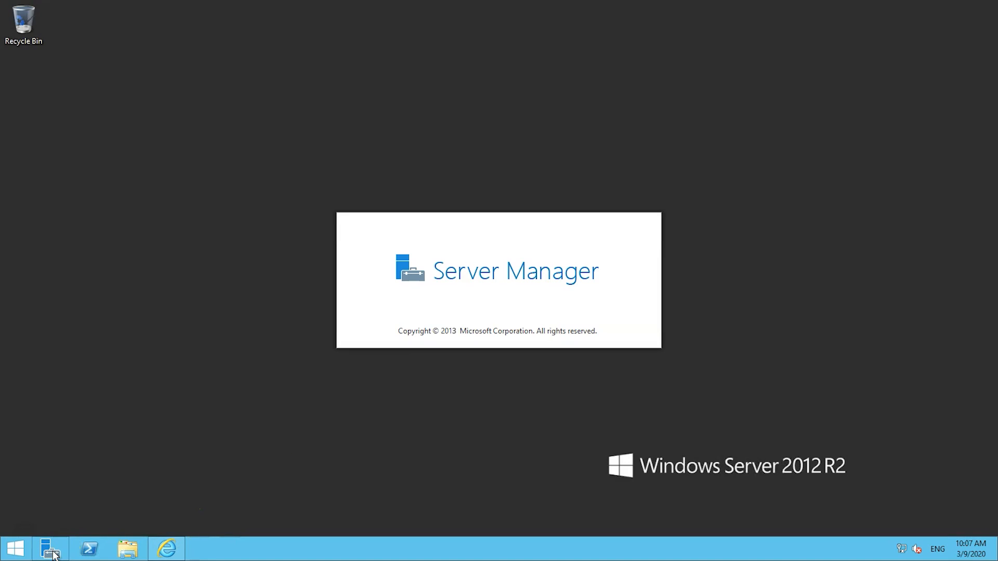
pyautogui.click(50, 549)
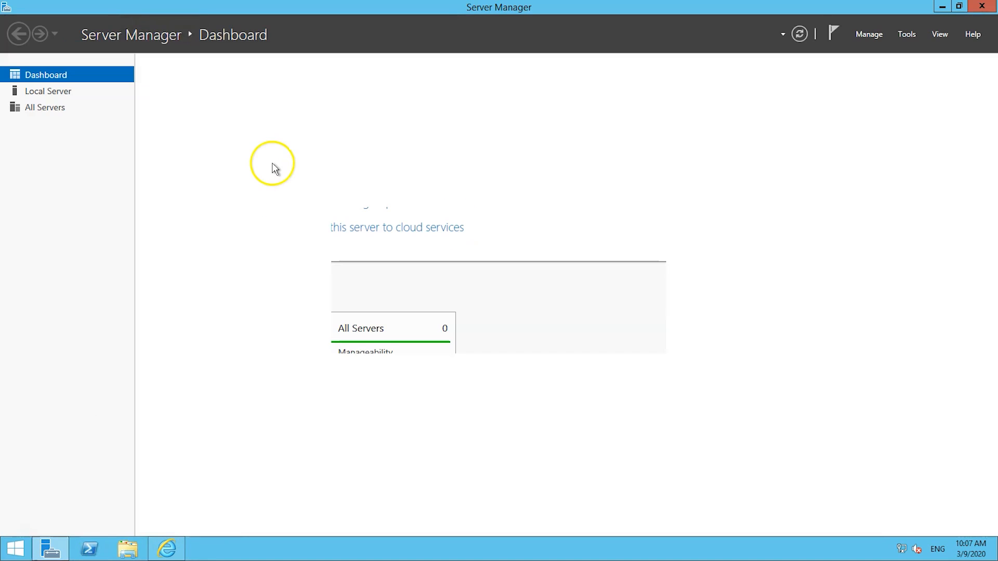
pyautogui.click(340, 152)
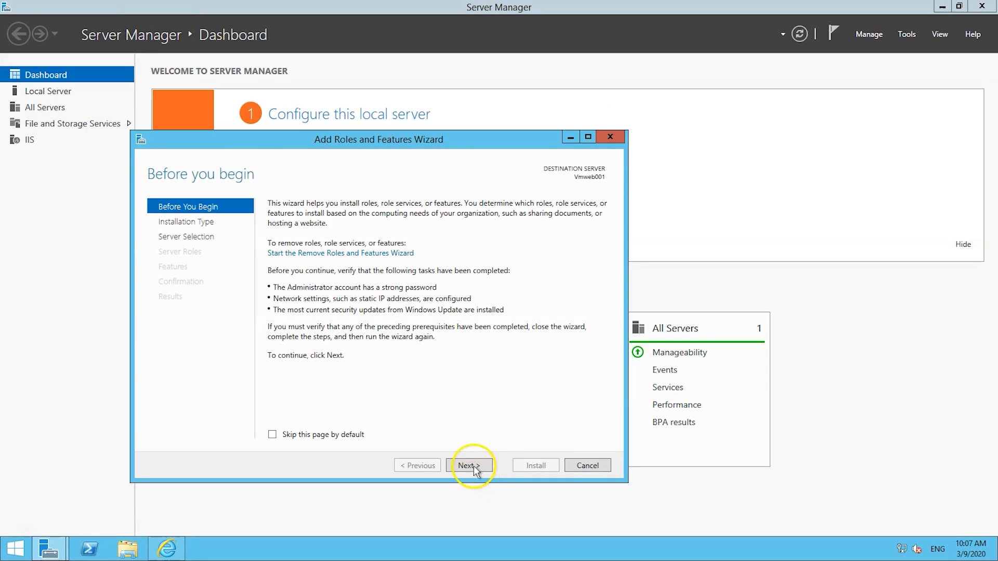
pyautogui.click(469, 465)
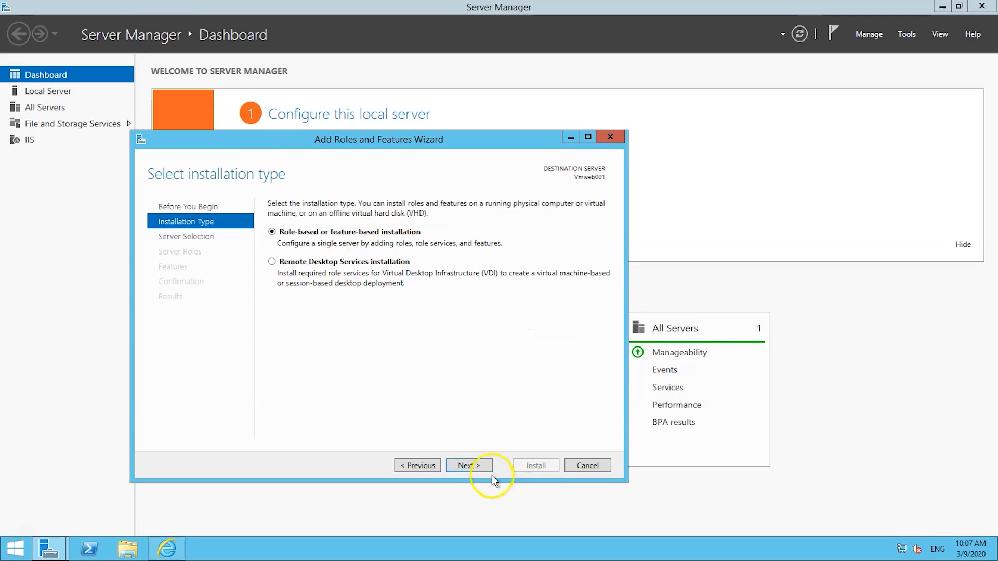
pyautogui.click(469, 465)
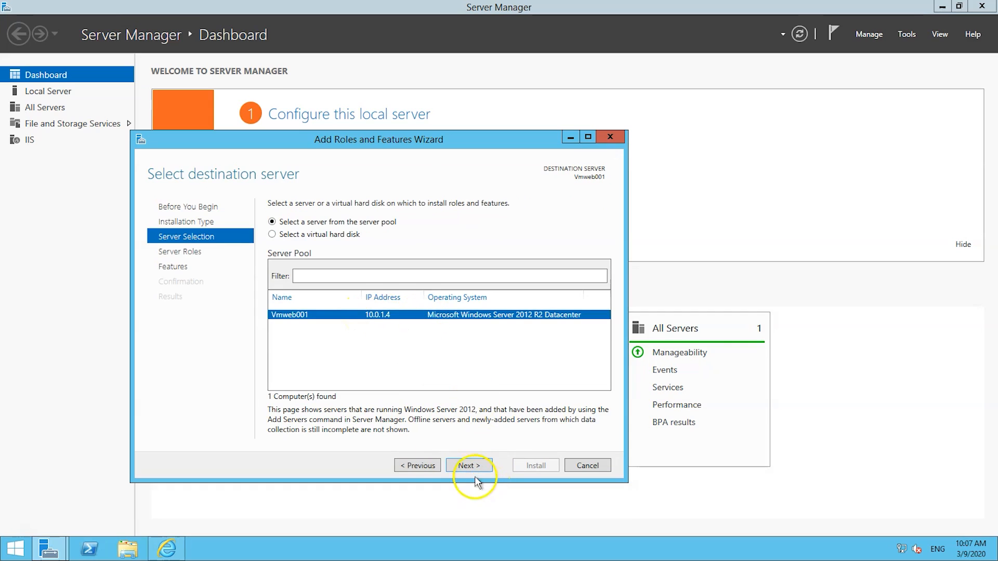
pyautogui.click(469, 465)
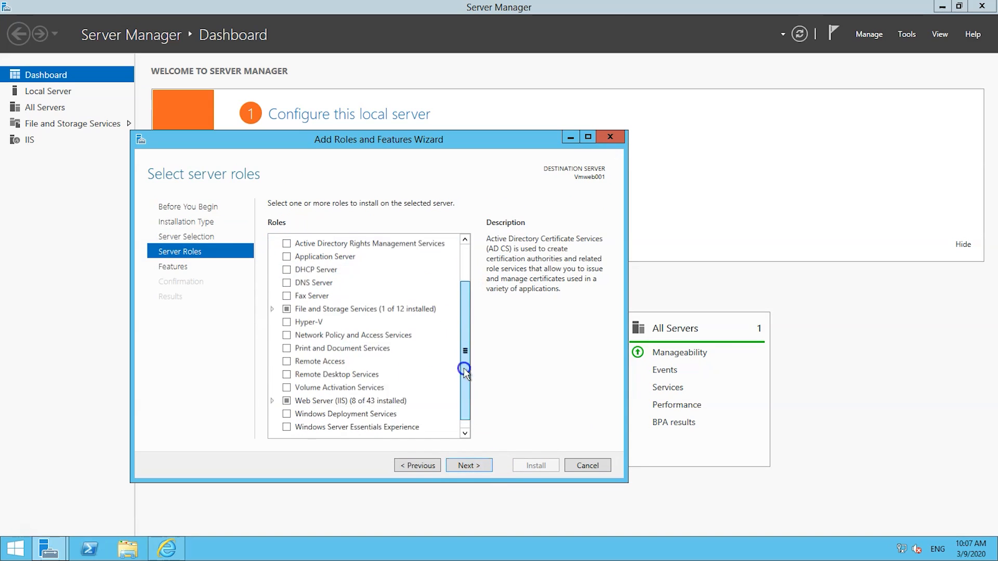
pyautogui.scroll(-3)
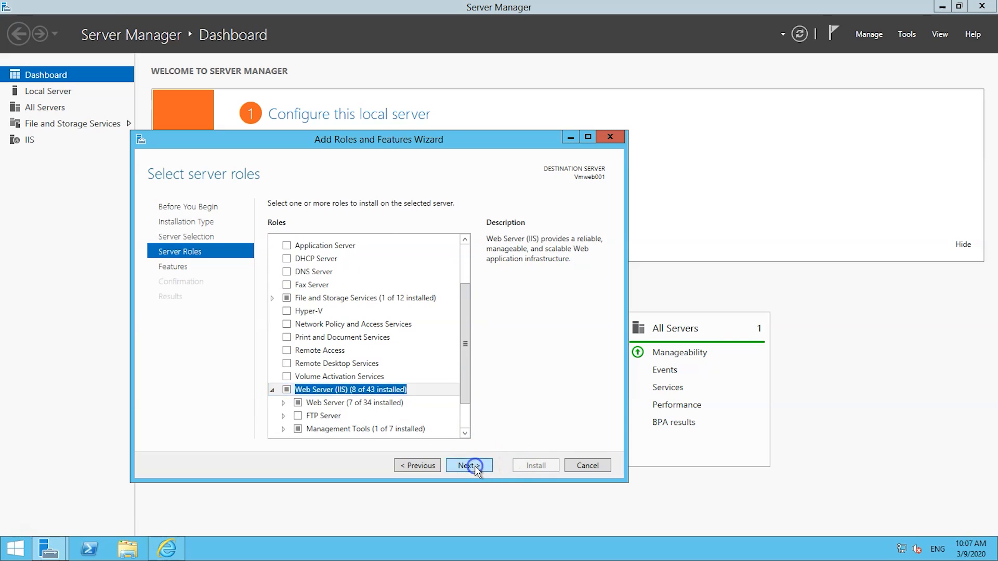
pyautogui.click(469, 465)
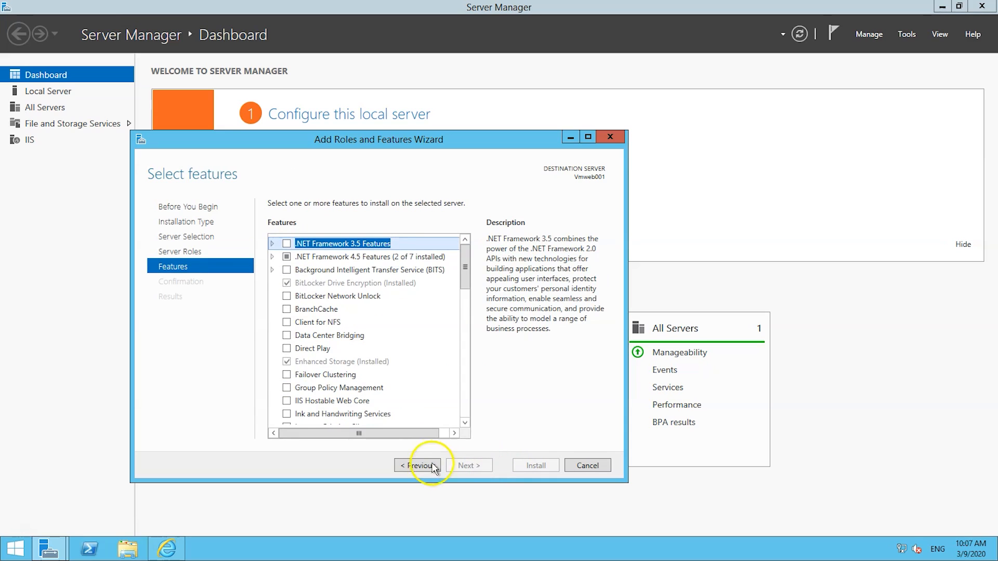
pyautogui.click(417, 465)
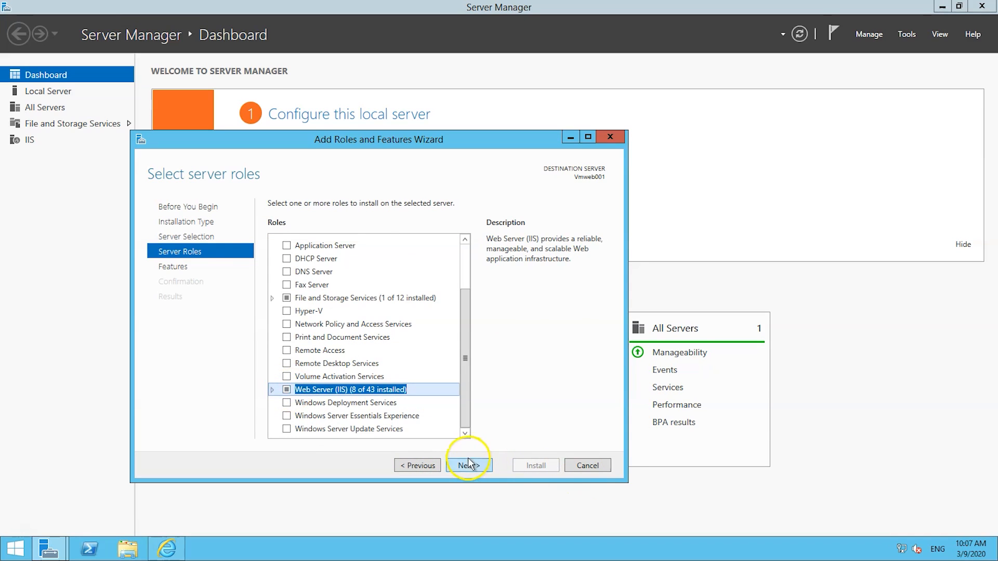
pyautogui.click(469, 465)
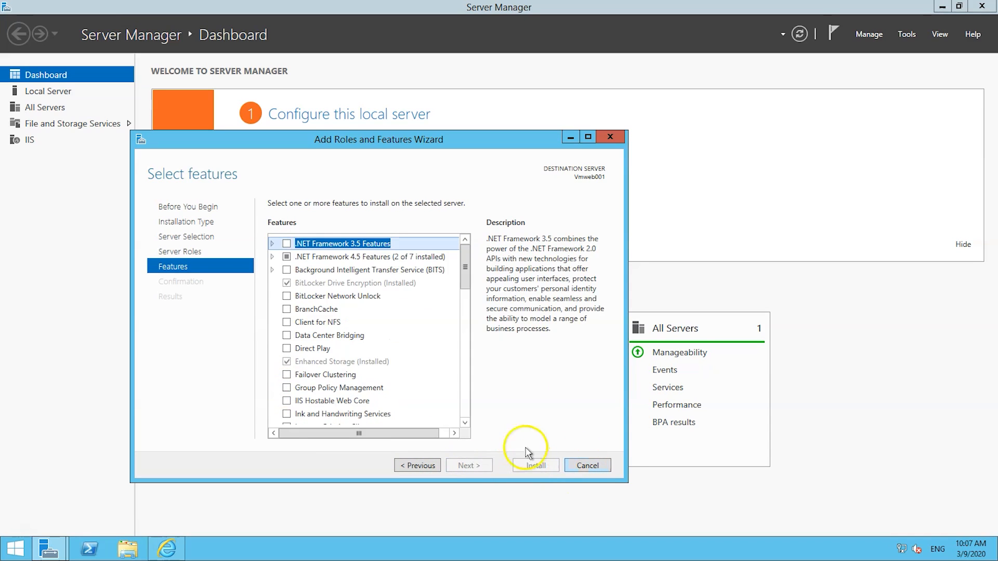
pyautogui.click(586, 466)
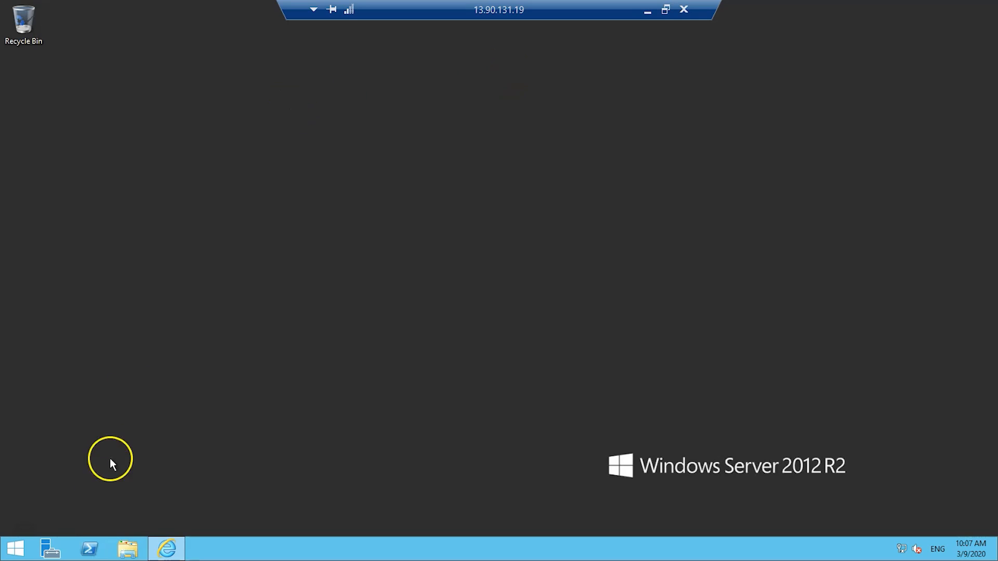
pyautogui.click(166, 549)
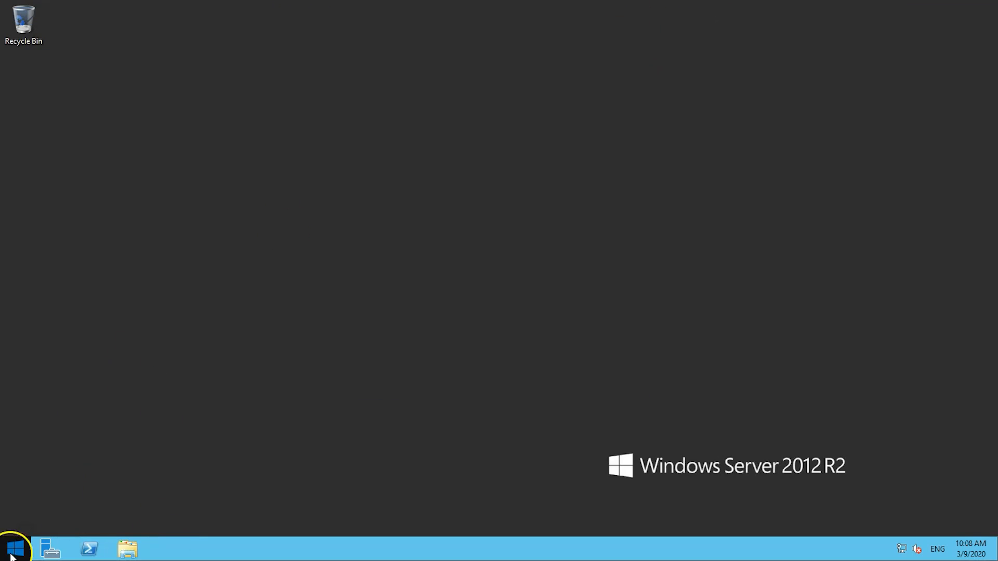
pyautogui.click(13, 549)
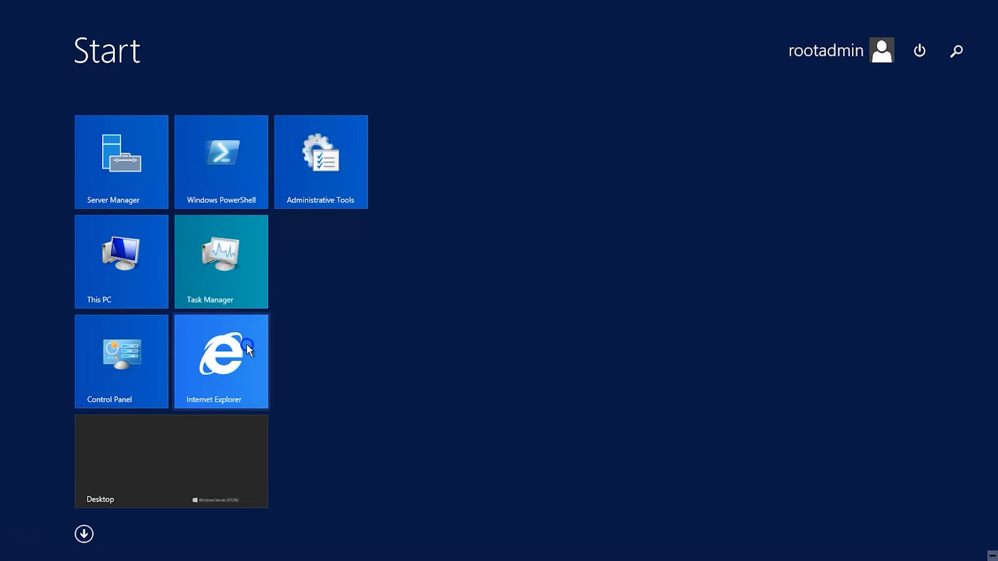
pyautogui.click(221, 361)
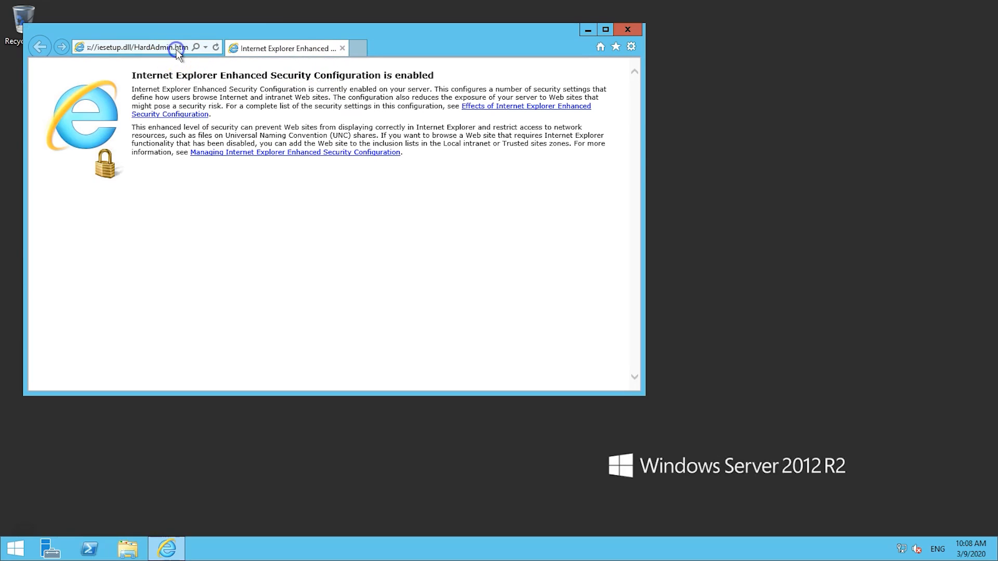
pyautogui.write('http://localhost/')
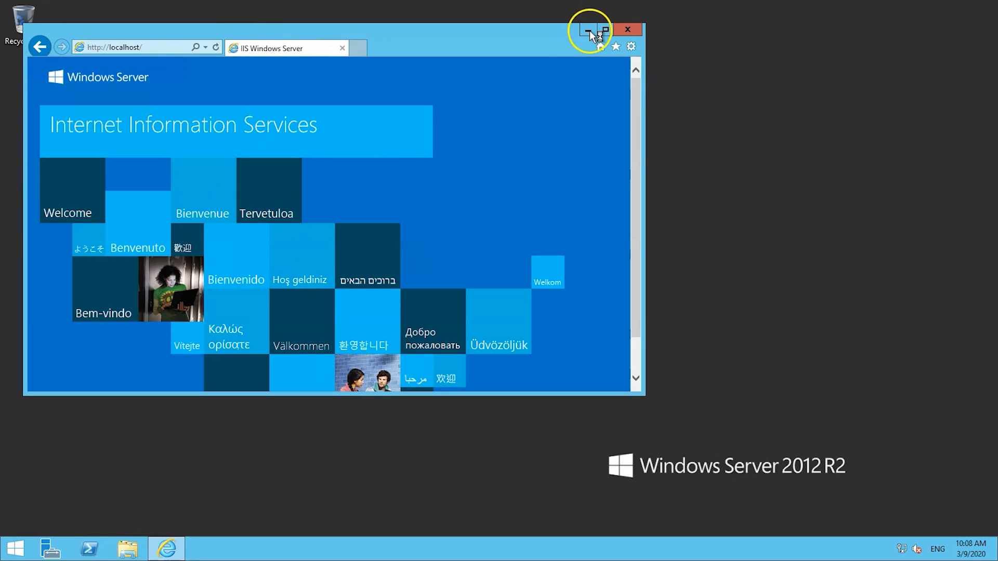
pyautogui.click(591, 29)
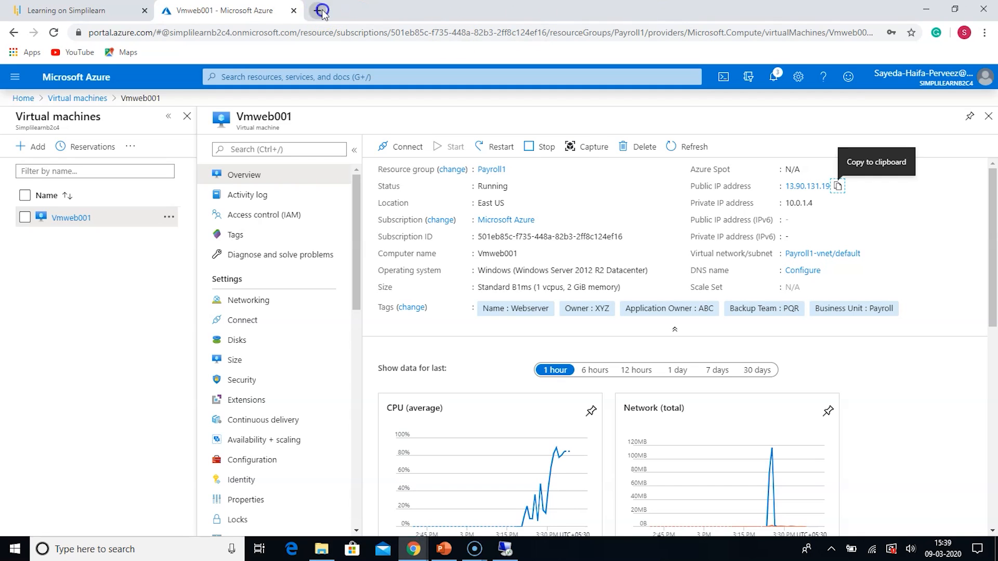
pyautogui.click(321, 11)
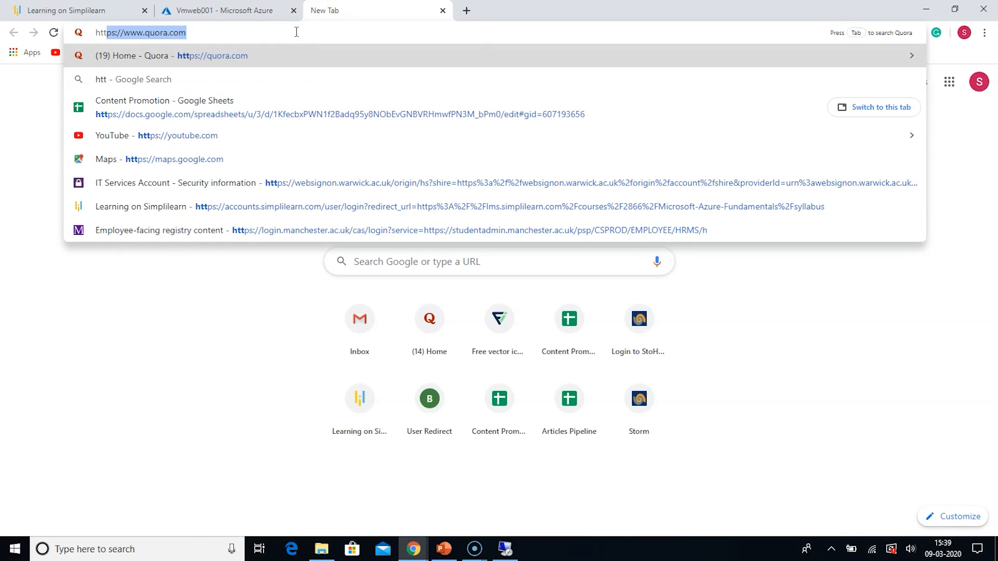
pyautogui.write('http://13.90.131.19')
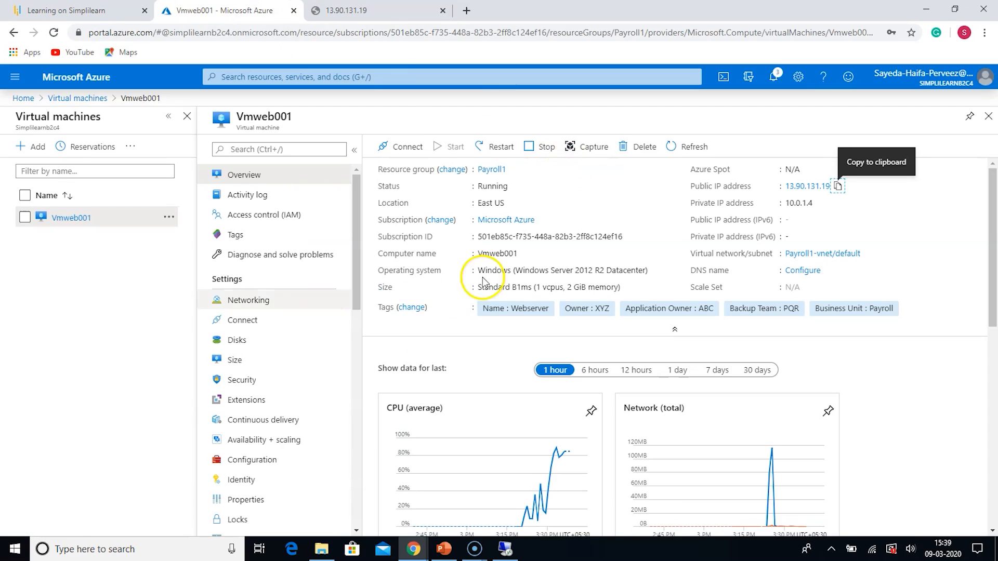
# Step: Add inbound rule Port_80 allowing port 80 at priority 310 in Vmweb001's networking settings
pyautogui.click(249, 300)
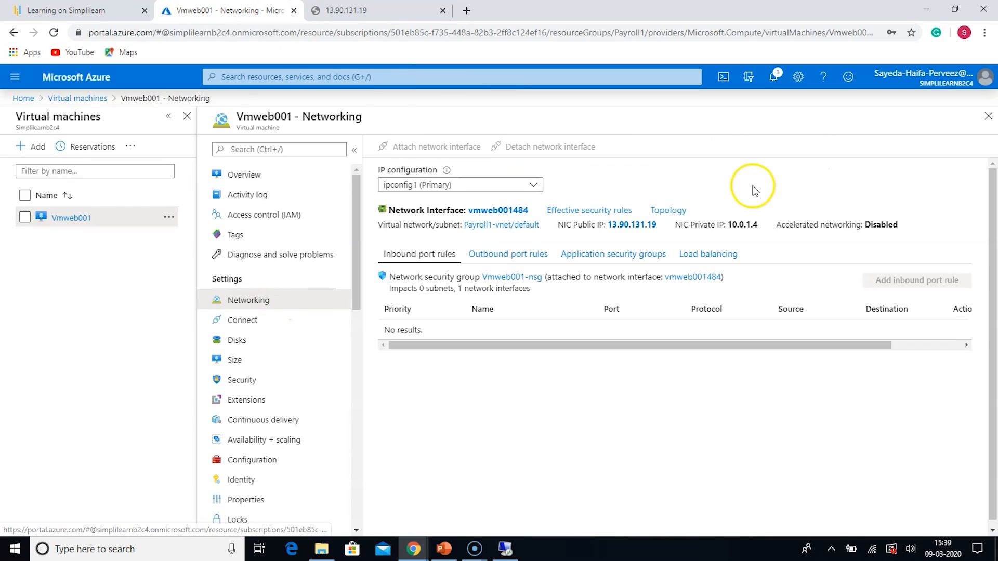
pyautogui.click(916, 281)
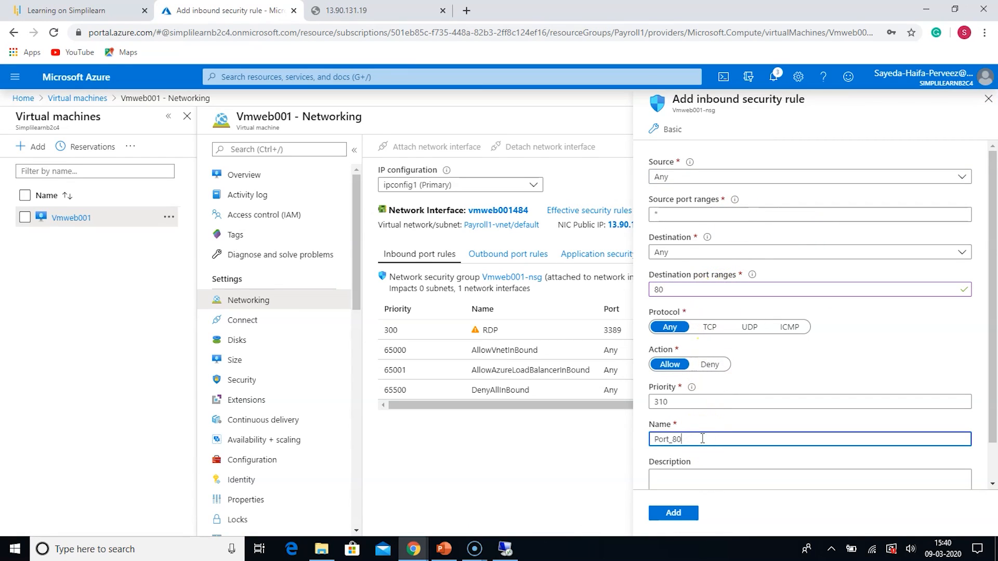
pyautogui.click(672, 513)
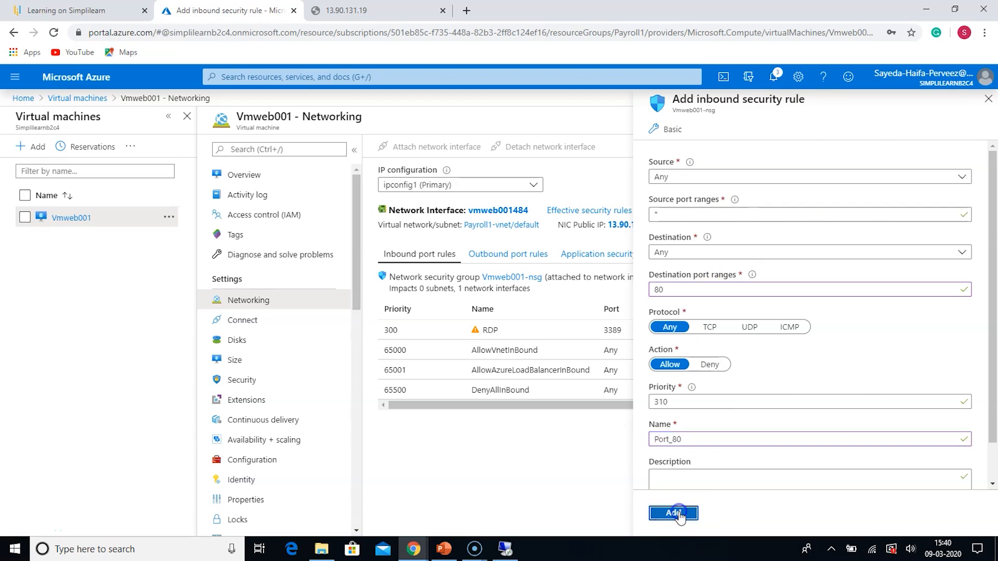
pyautogui.click(673, 513)
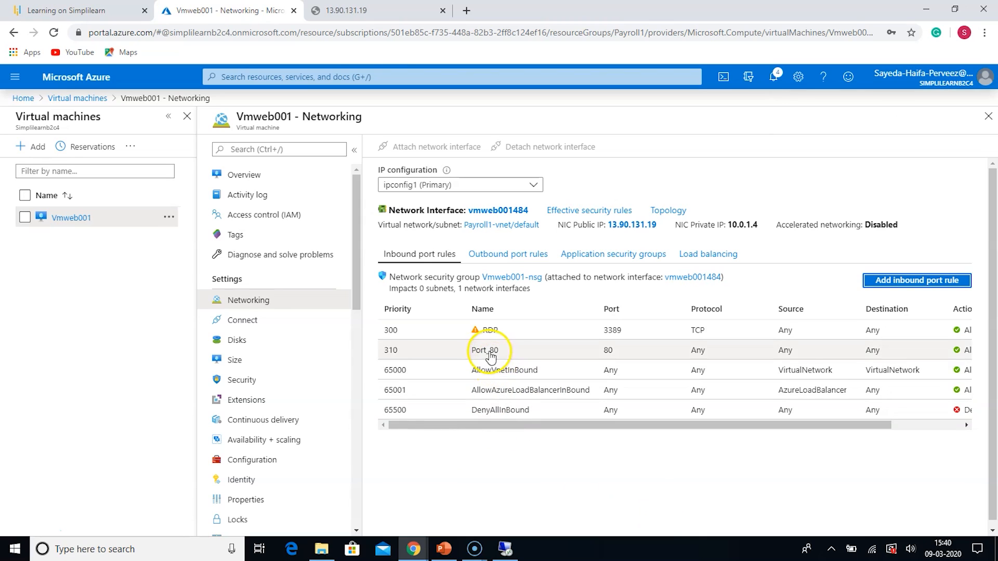
pyautogui.click(368, 10)
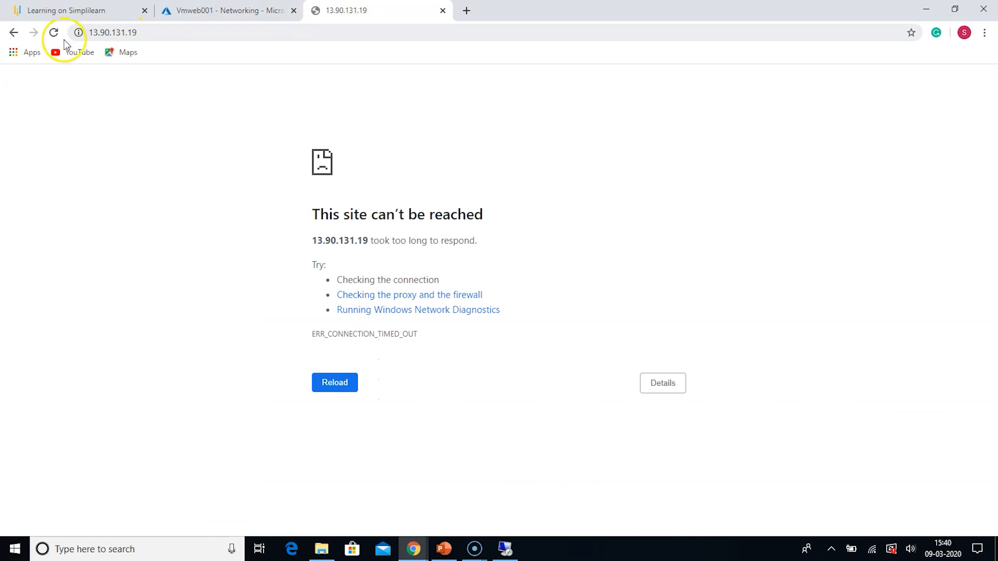
# Step: Reload the 13.90.131.19 tab to test whether the server now responds
pyautogui.click(53, 32)
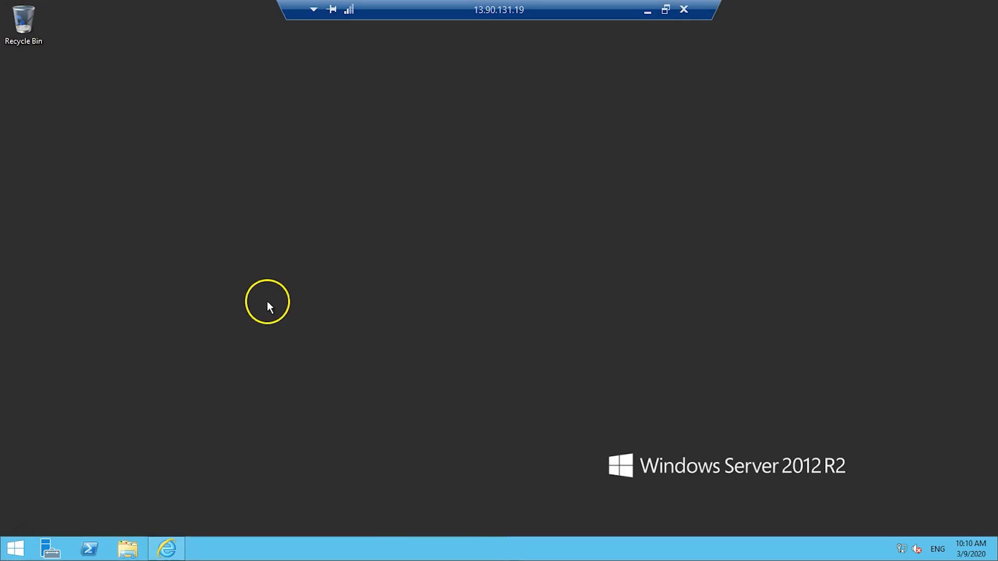
pyautogui.moveTo(498, 336)
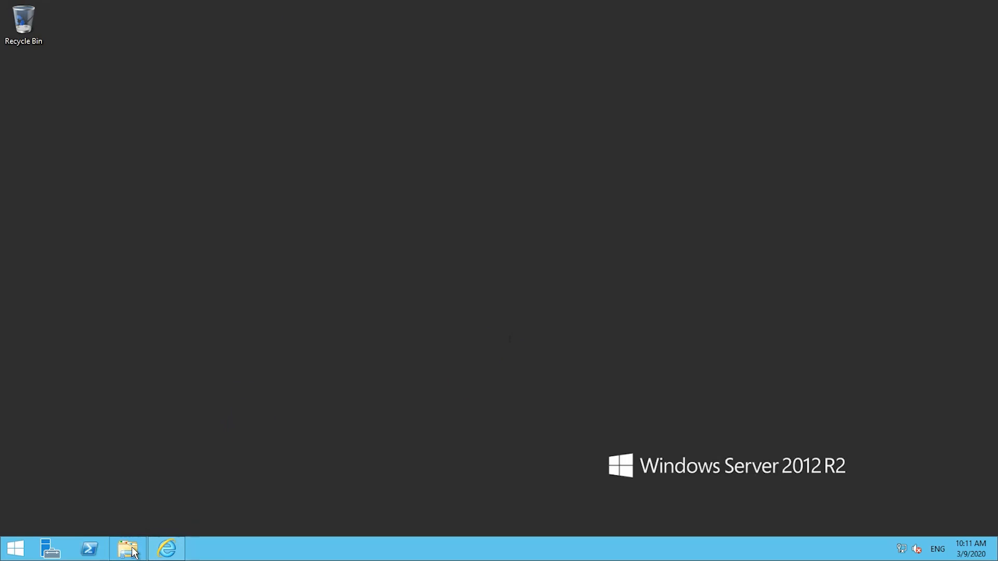
# Step: Create a new text document in C:\inetpub\wwwroot and open it in Notepad
pyautogui.click(127, 549)
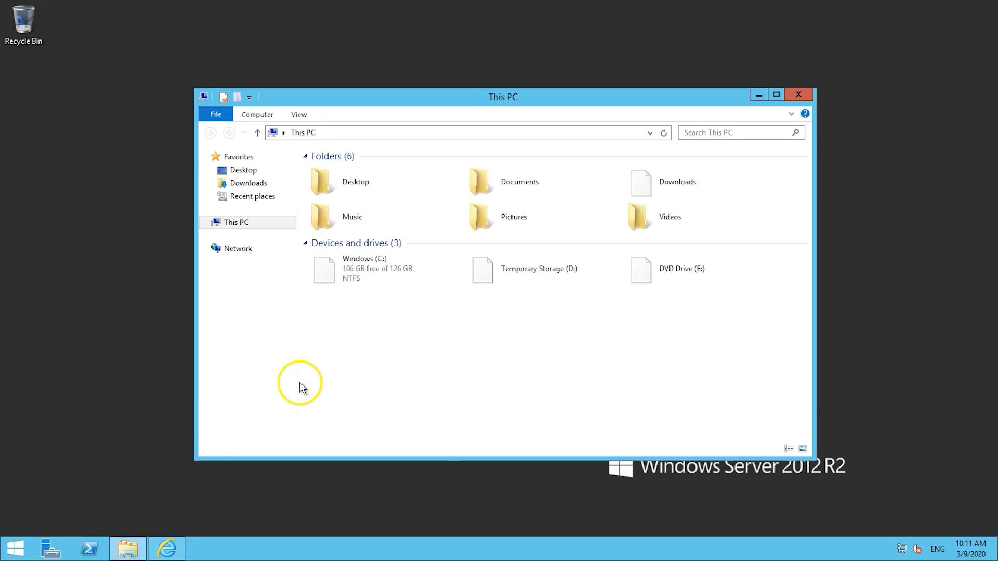
pyautogui.click(382, 268)
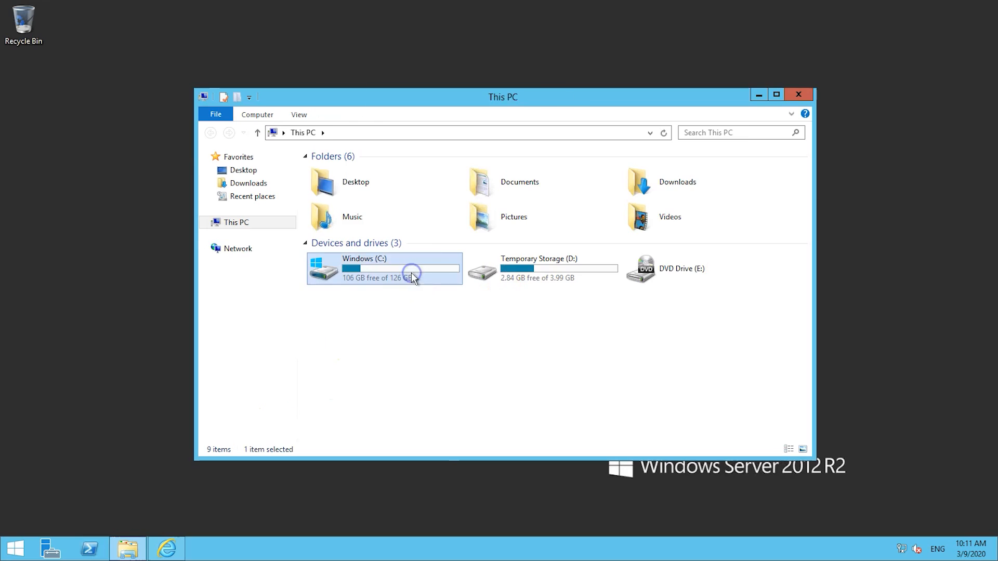
pyautogui.doubleClick(385, 269)
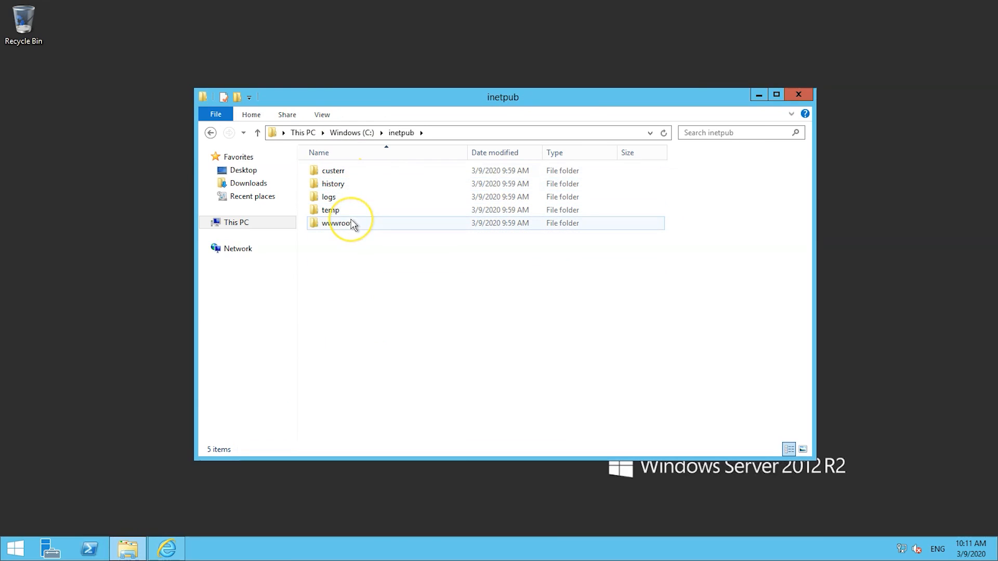
pyautogui.doubleClick(335, 223)
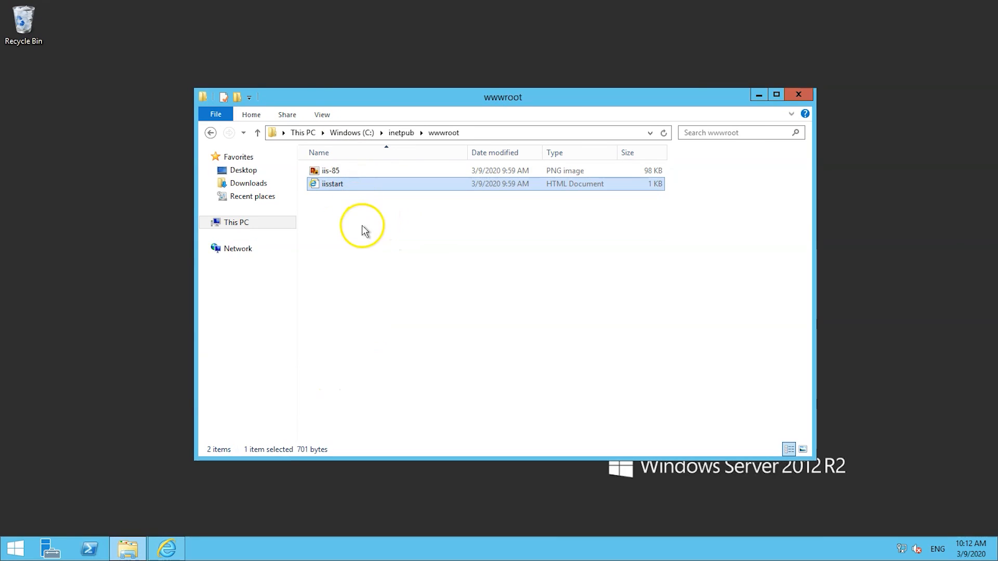
pyautogui.rightClick(362, 226)
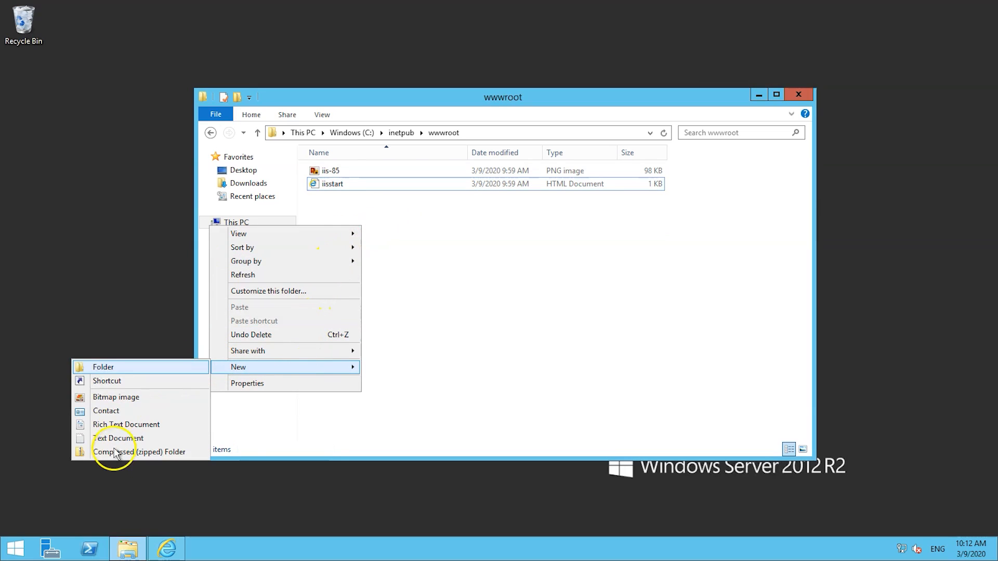
pyautogui.click(118, 438)
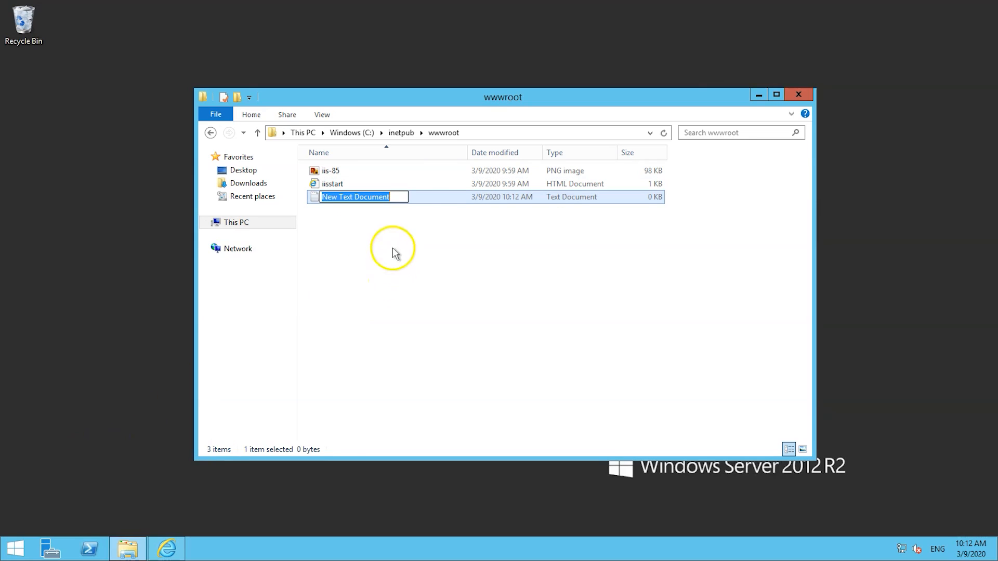
pyautogui.doubleClick(355, 196)
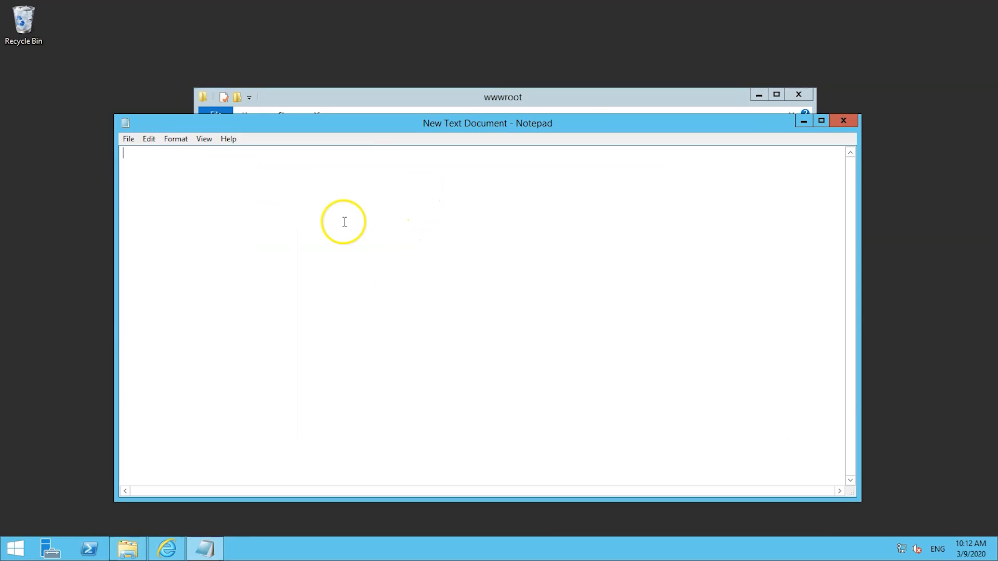
# Step: Write 'Hello, Welcome to this demo by Simplilearb.' in Notepad and save it when closing
pyautogui.write('This')
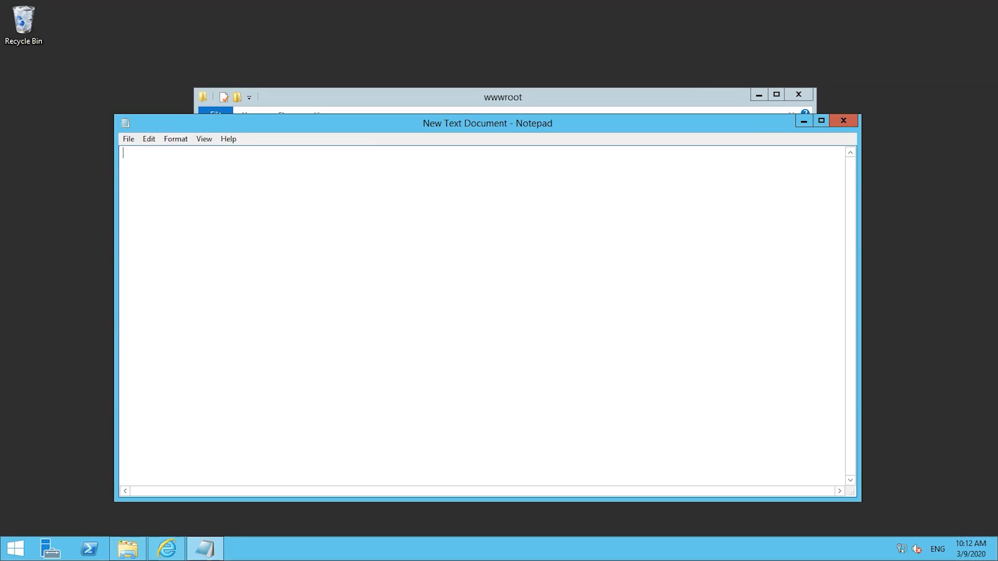
pyautogui.write('Hell')
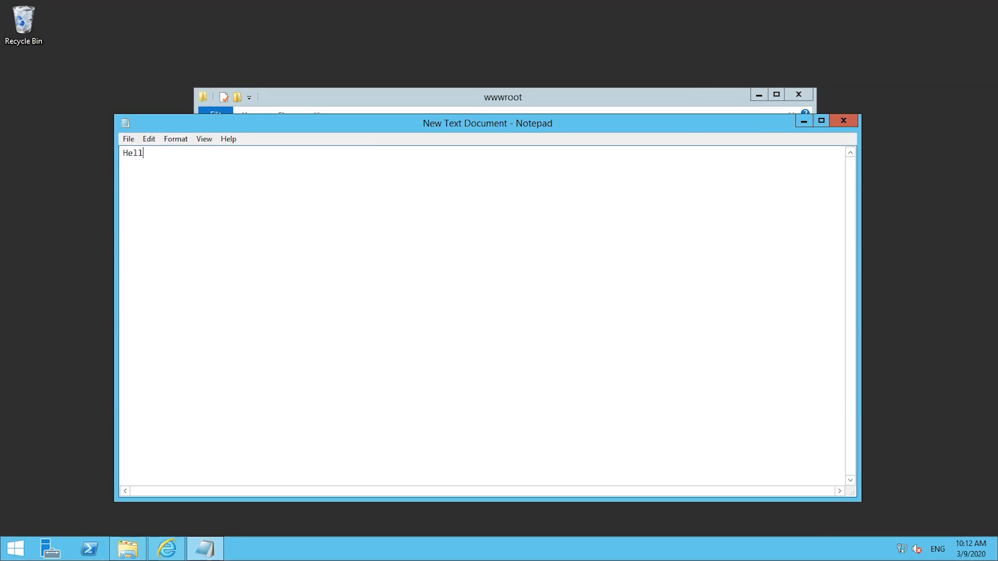
pyautogui.write('o,')
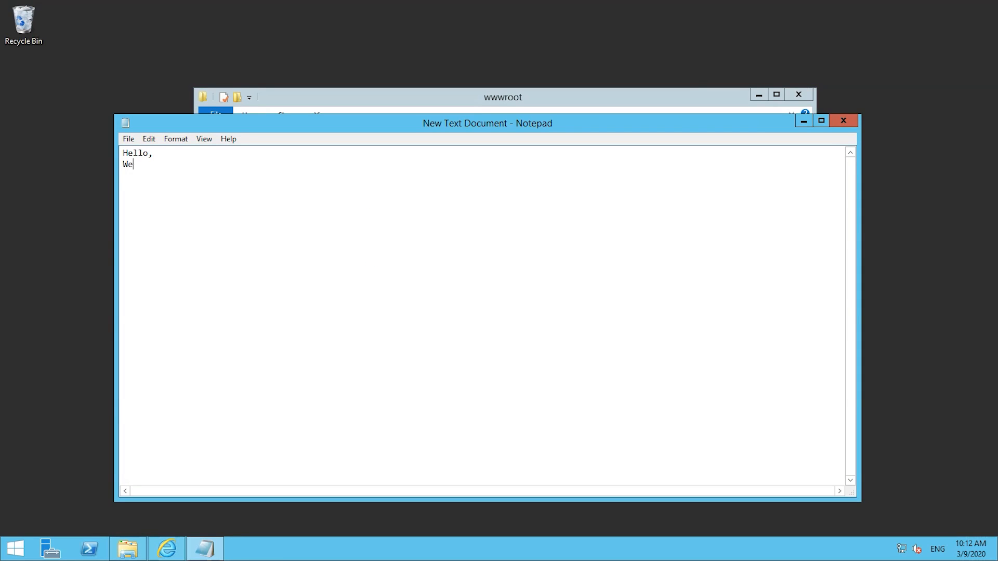
pyautogui.write('lcome')
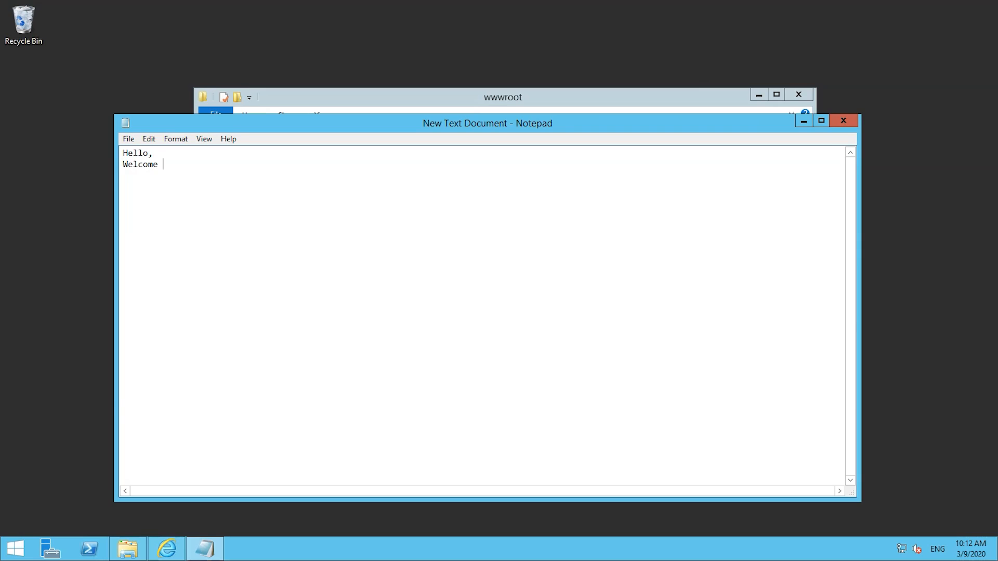
pyautogui.write('to this')
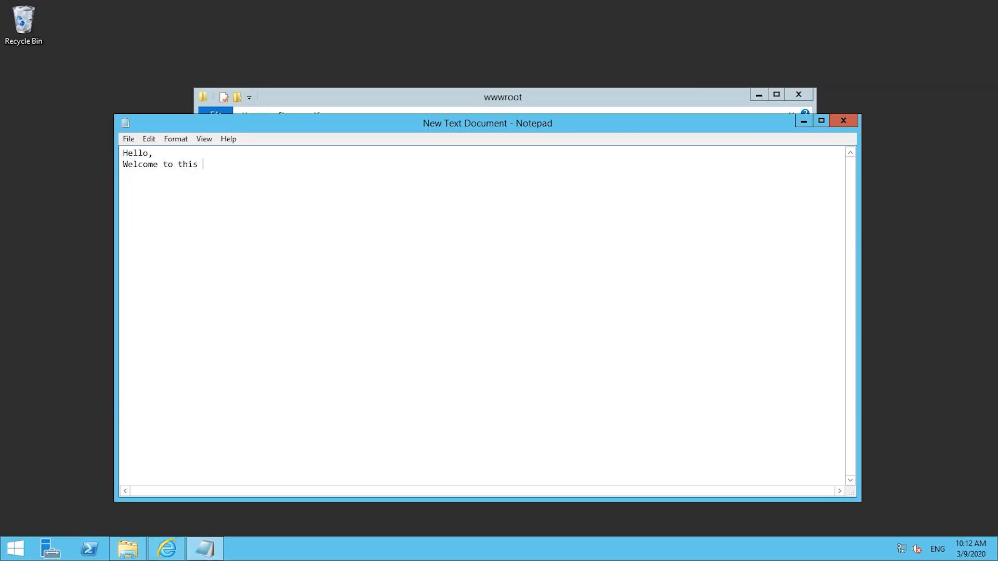
pyautogui.write('demo by Si')
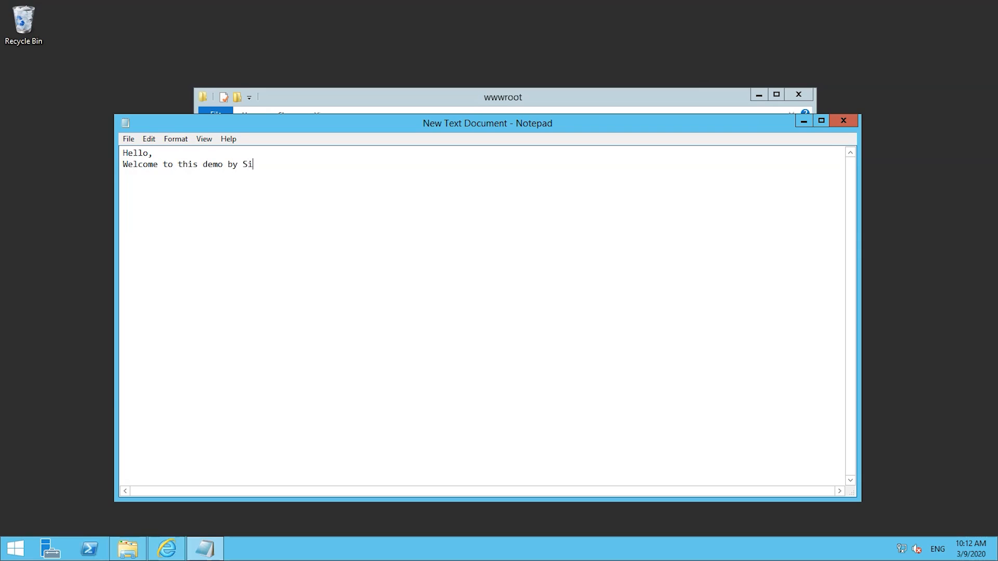
pyautogui.write('mplilear')
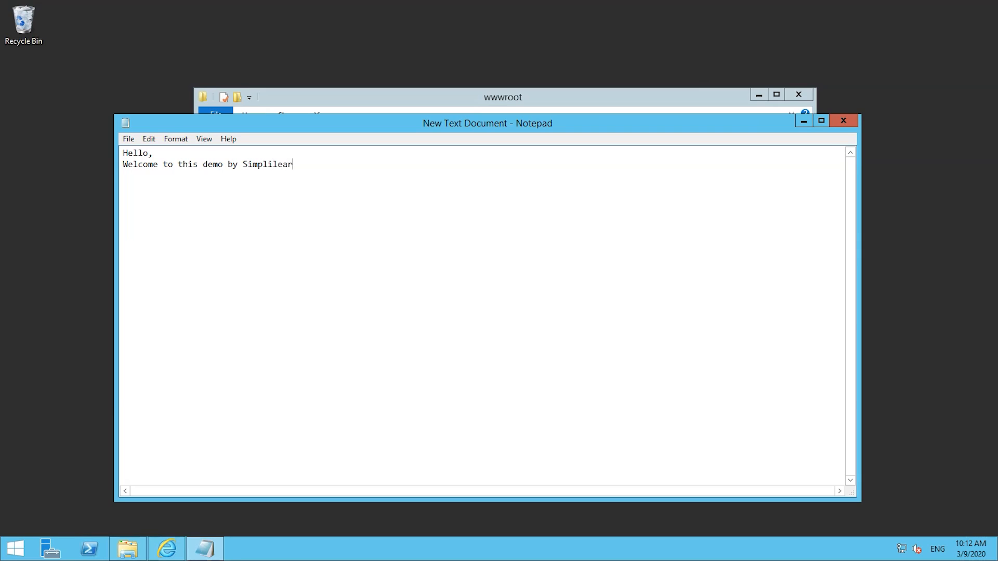
pyautogui.write('b.')
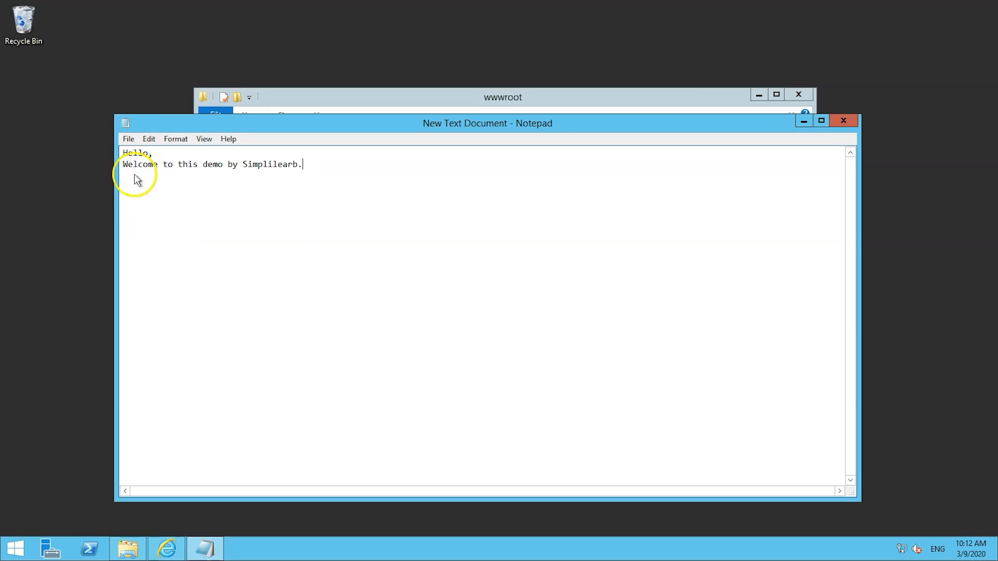
pyautogui.click(127, 139)
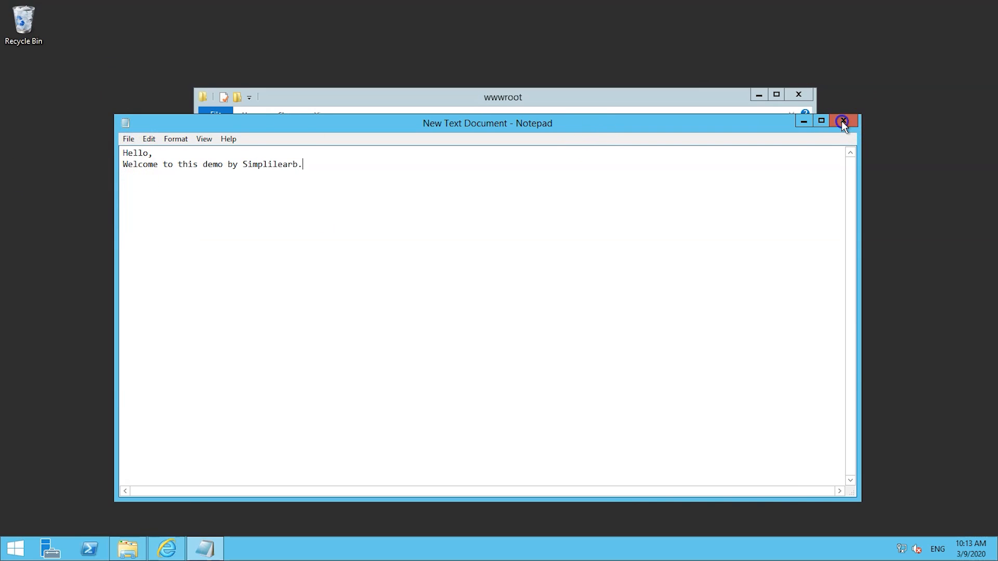
pyautogui.click(843, 122)
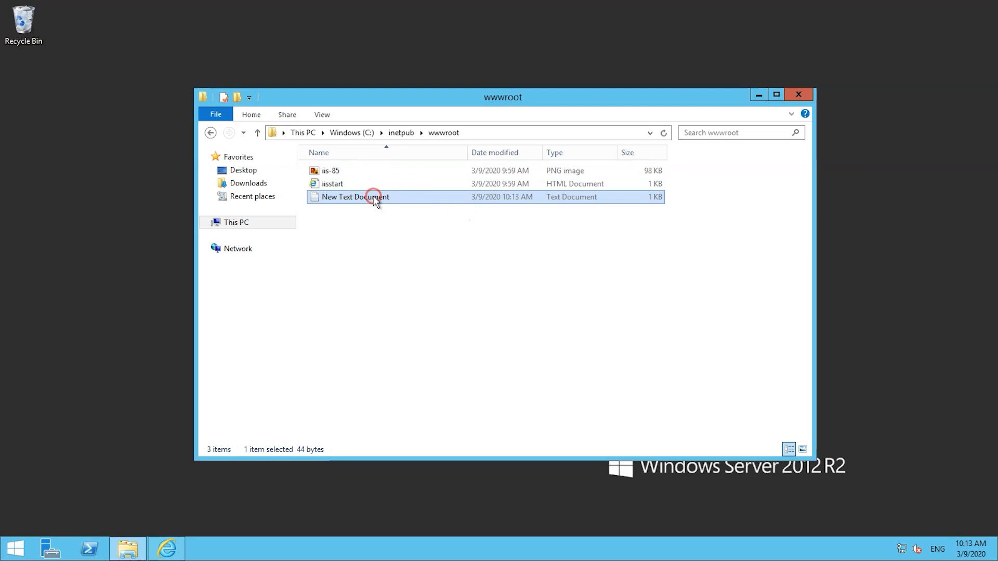
# Step: Rename the new text document in wwwroot to index.html
pyautogui.rightClick(355, 196)
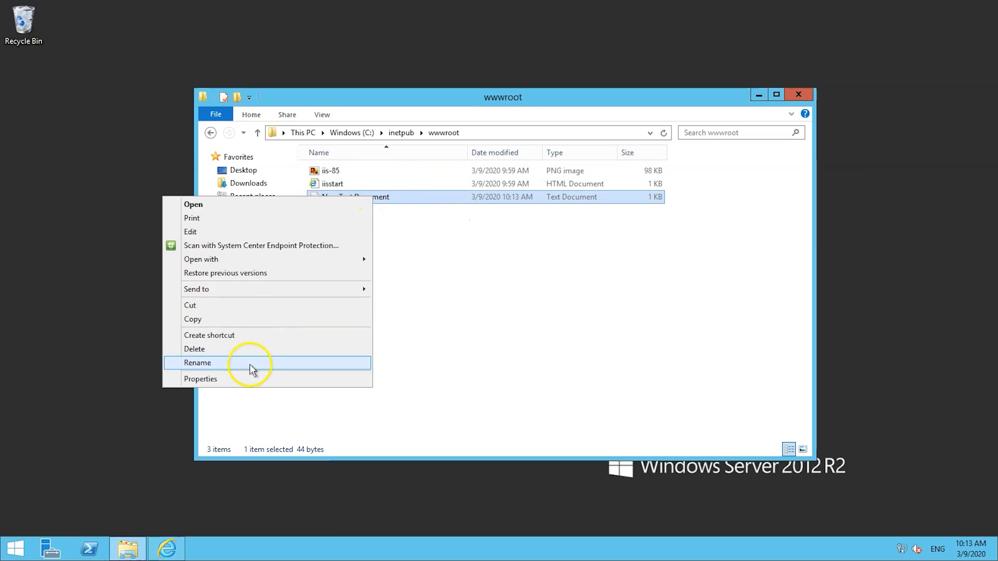
pyautogui.click(198, 363)
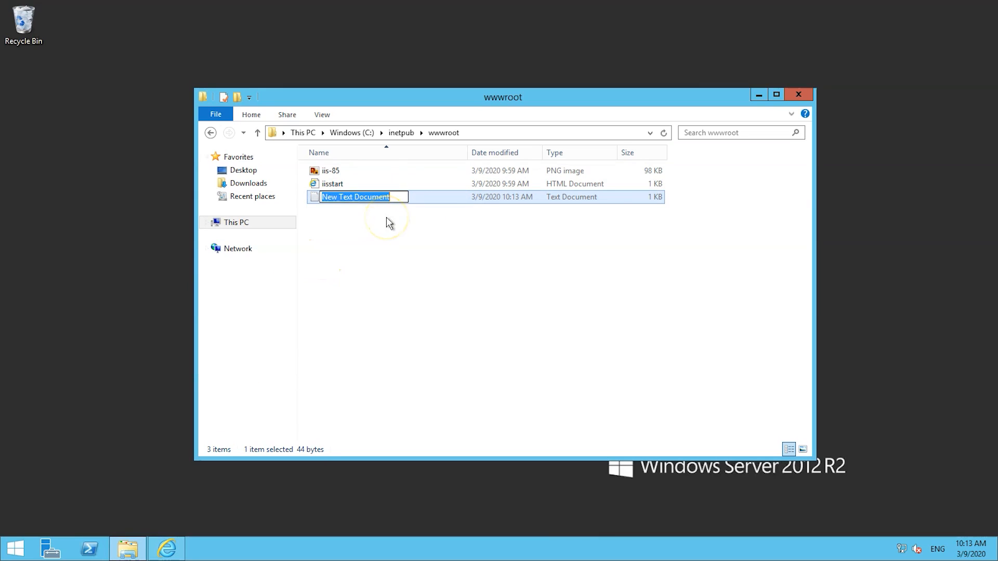
pyautogui.write('index.')
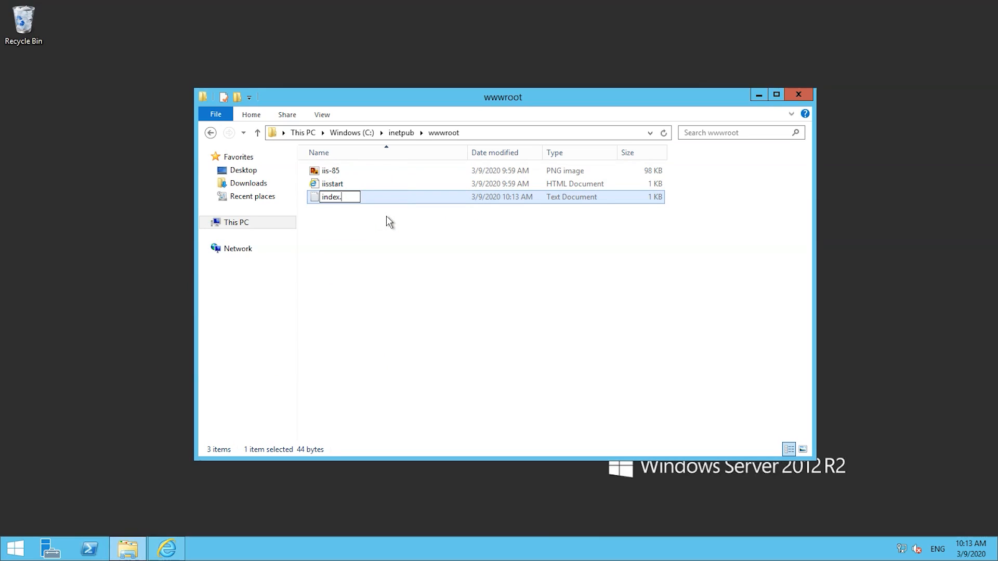
pyautogui.write('html')
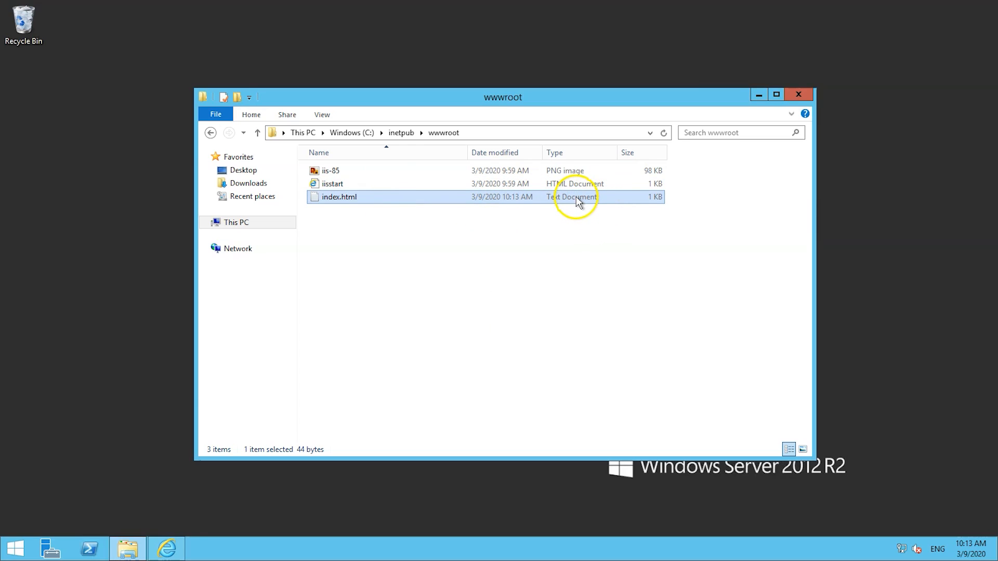
# Step: Check index.html's properties, then bring Internet Explorer forward
pyautogui.rightClick(575, 197)
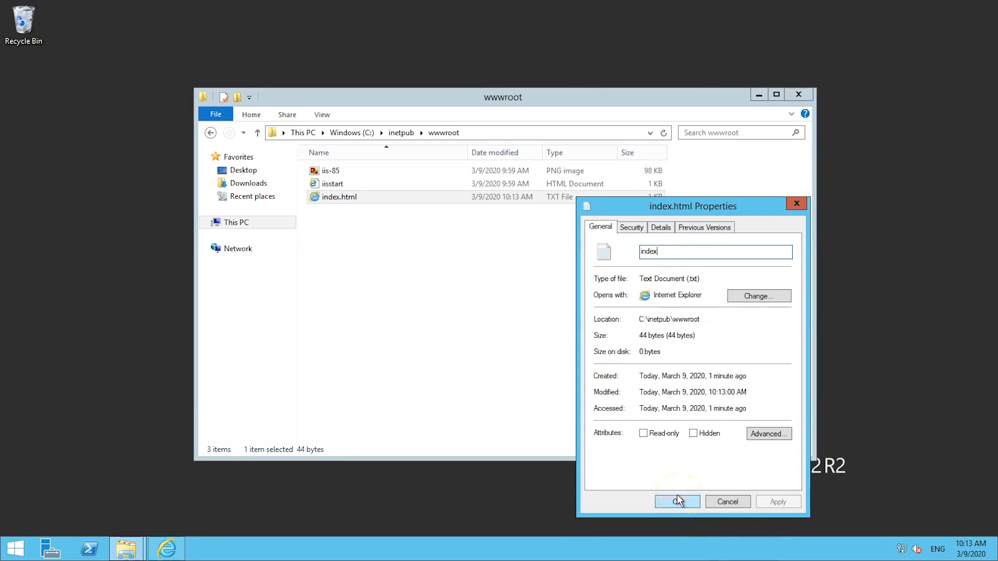
pyautogui.click(676, 501)
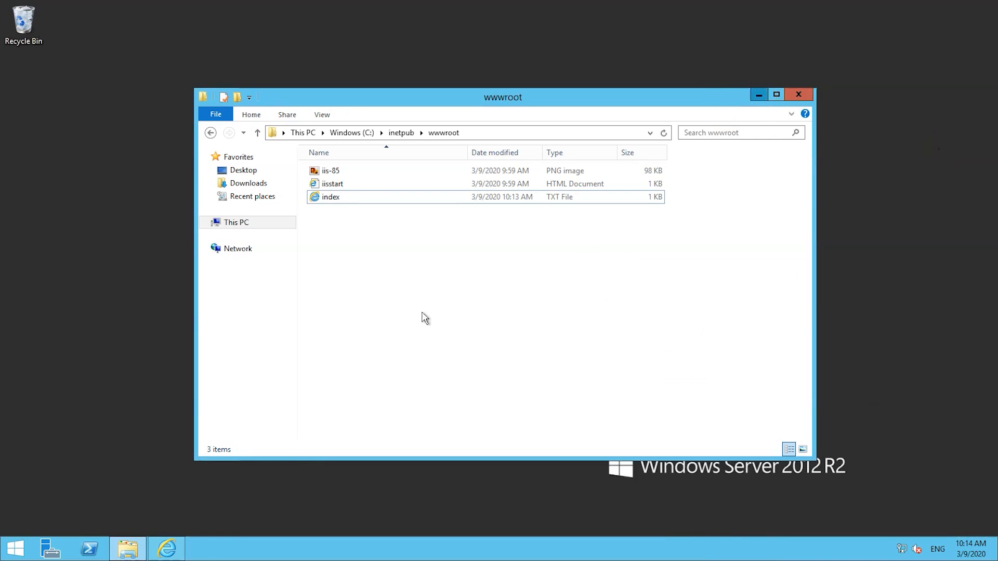
pyautogui.click(166, 549)
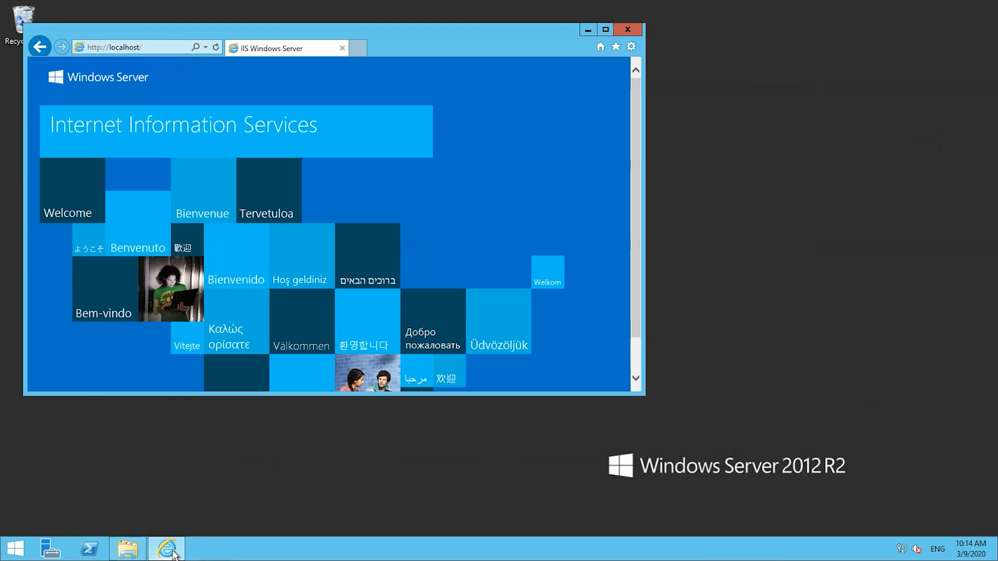
pyautogui.moveTo(603, 28)
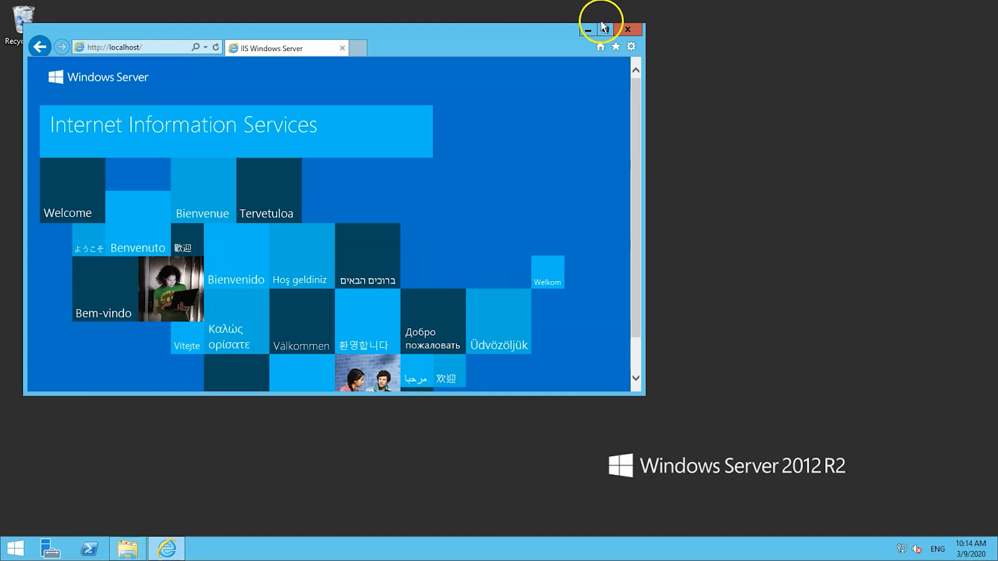
pyautogui.click(603, 29)
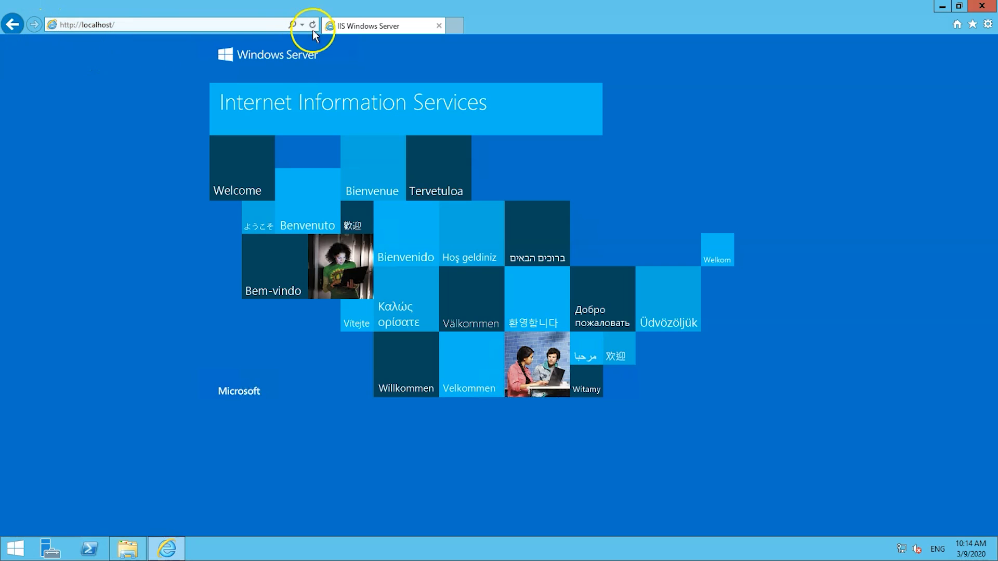
pyautogui.moveTo(313, 25)
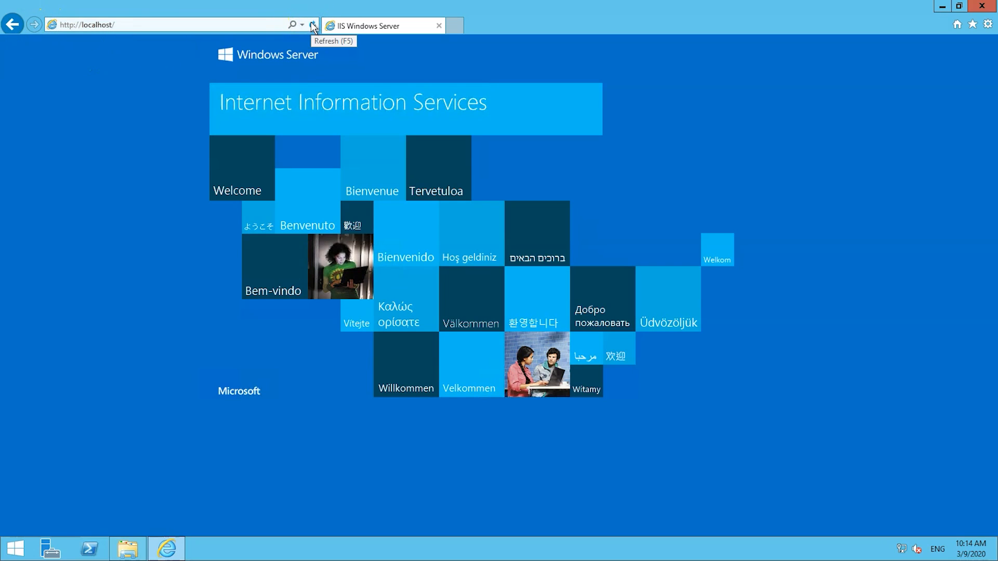
pyautogui.click(14, 548)
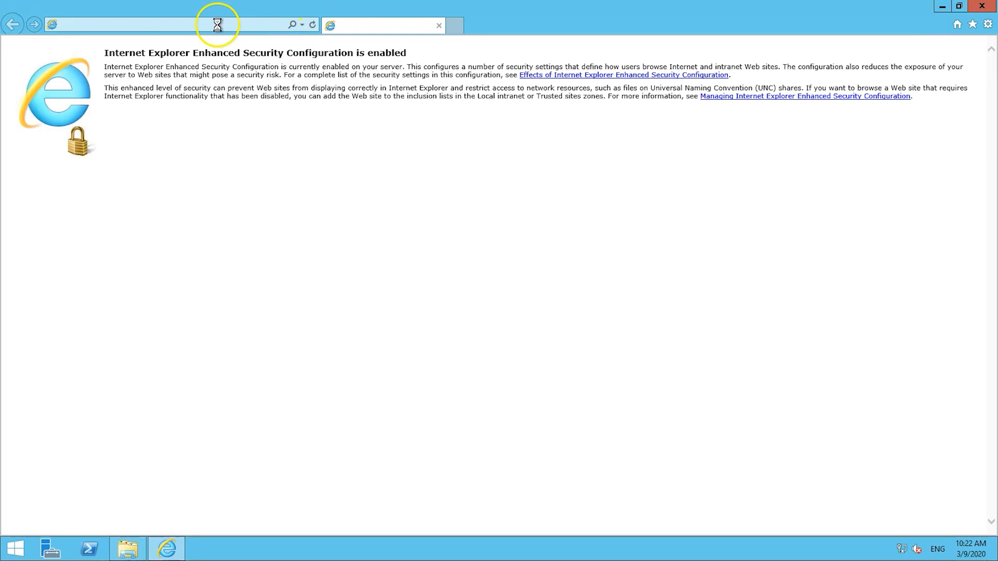
pyautogui.click(128, 24)
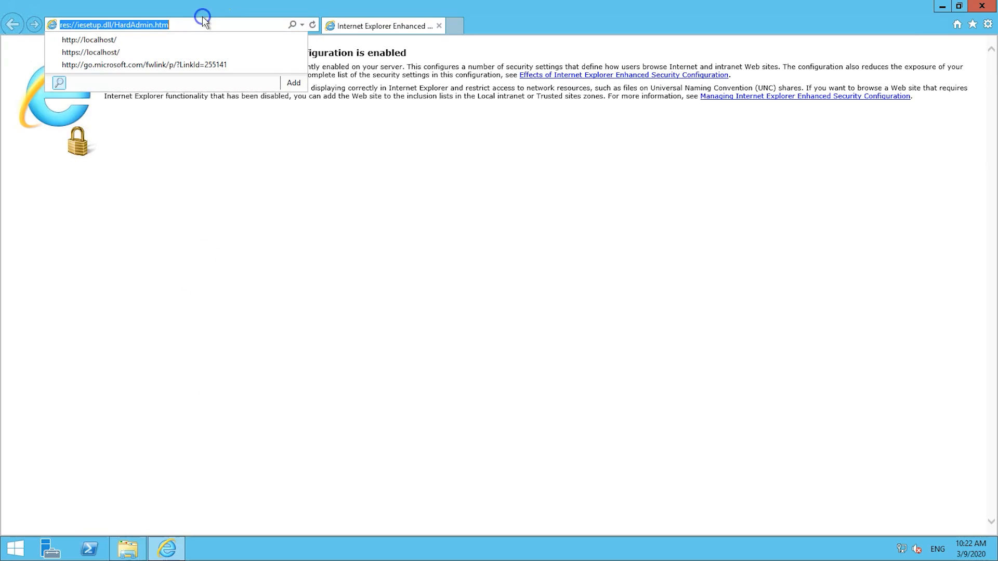
pyautogui.write('http://localhost/')
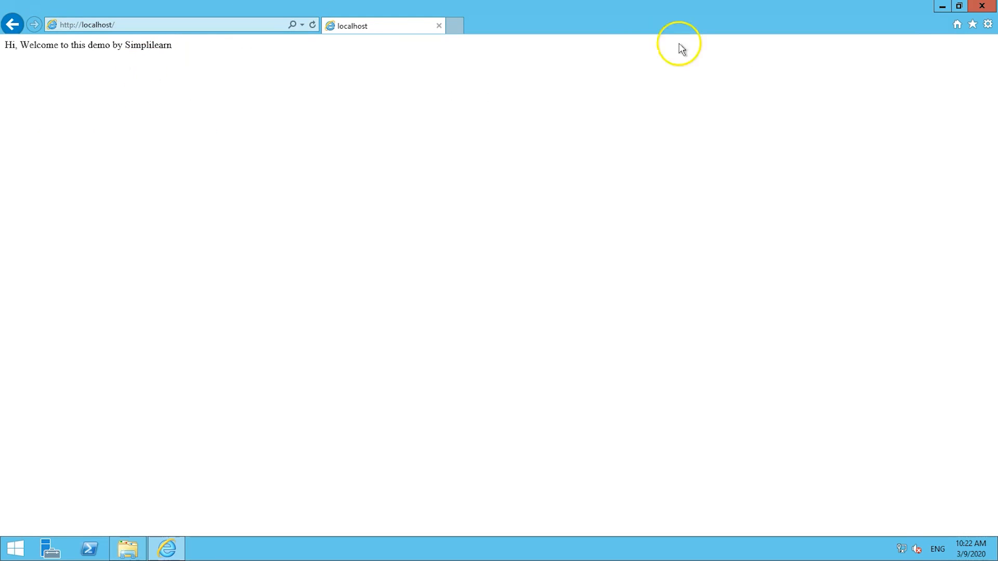
pyautogui.click(982, 6)
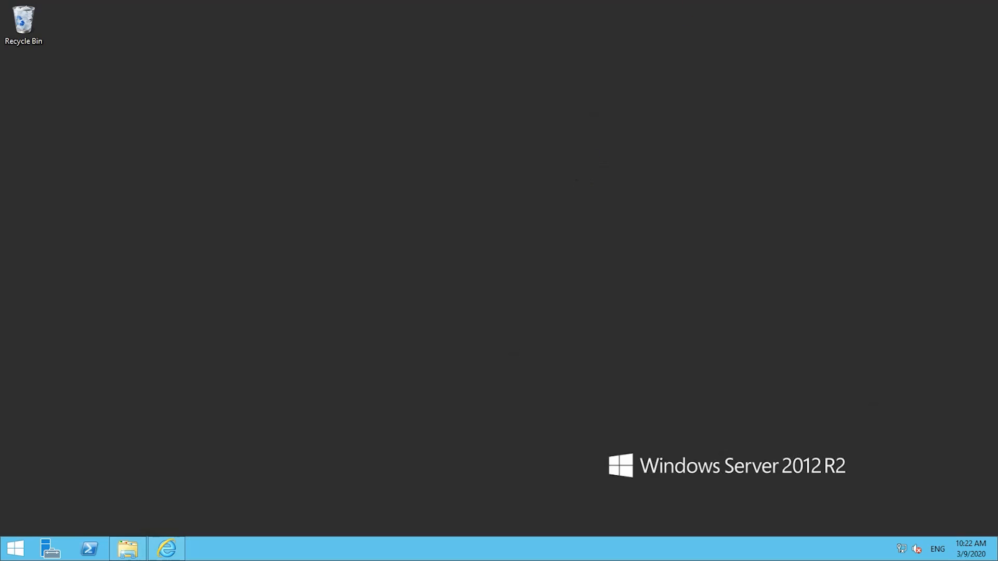